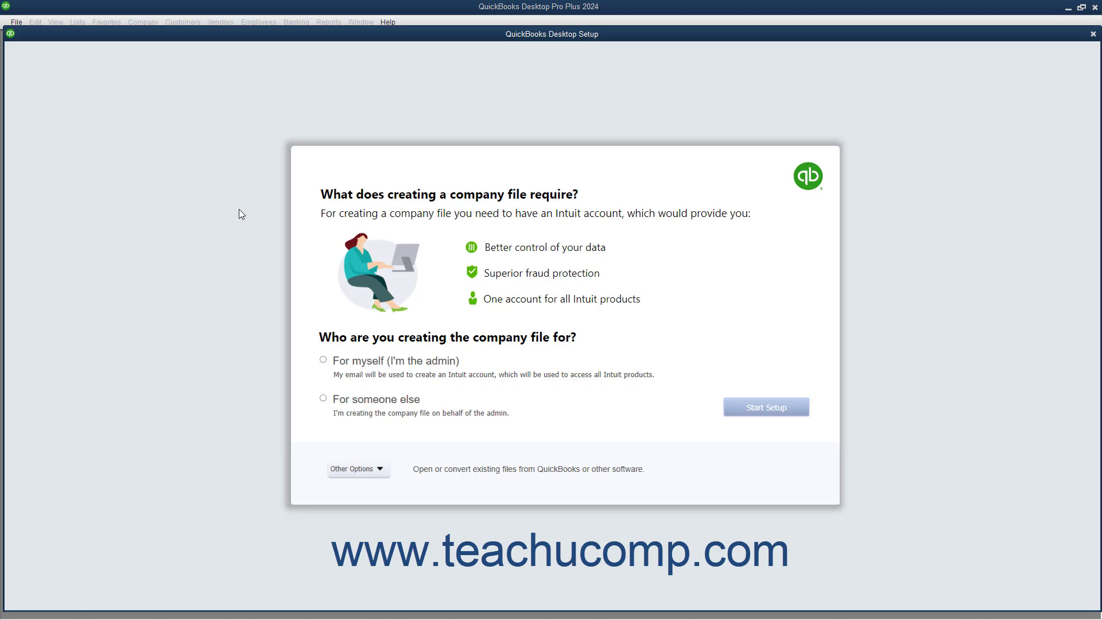
mouse_move(242, 210)
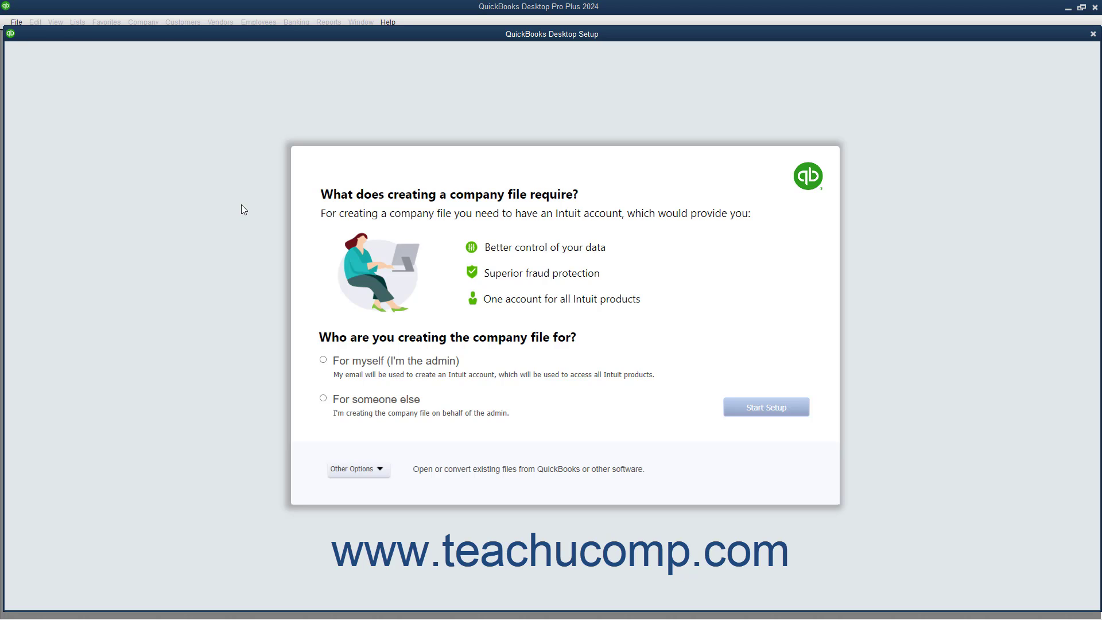
Step: Start a new company file from the company commands
left_click(525, 39)
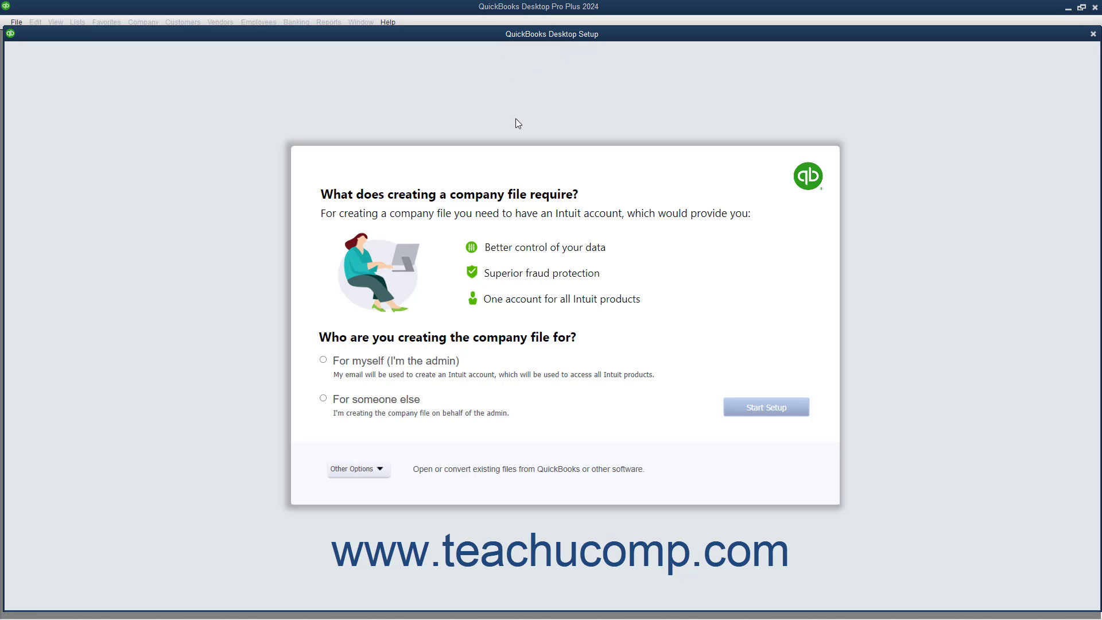
mouse_move(1085, 95)
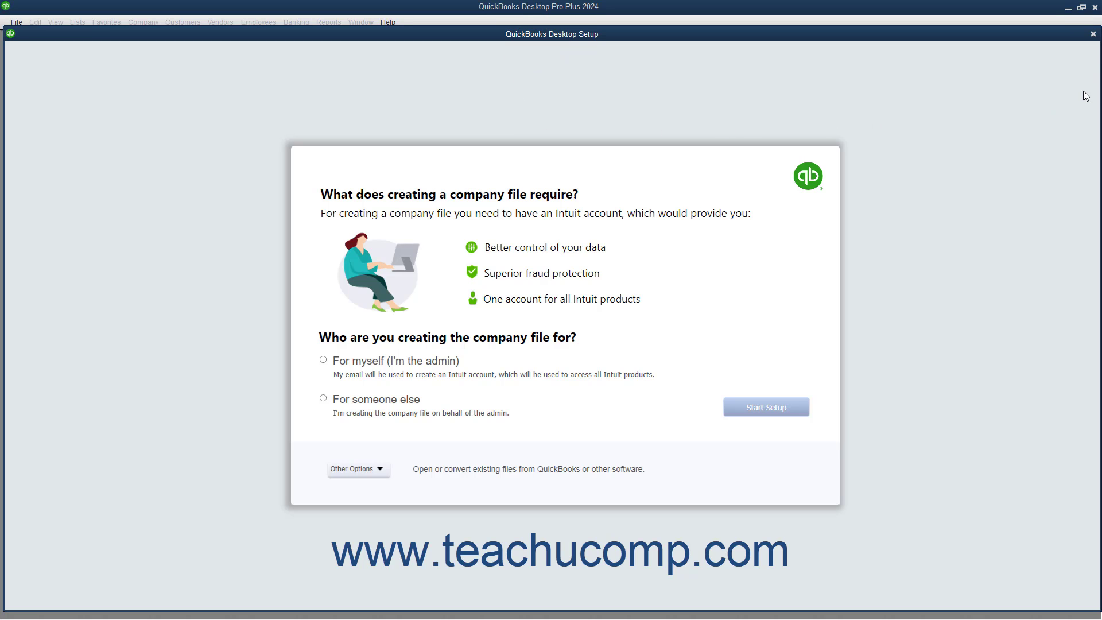
left_click(15, 22)
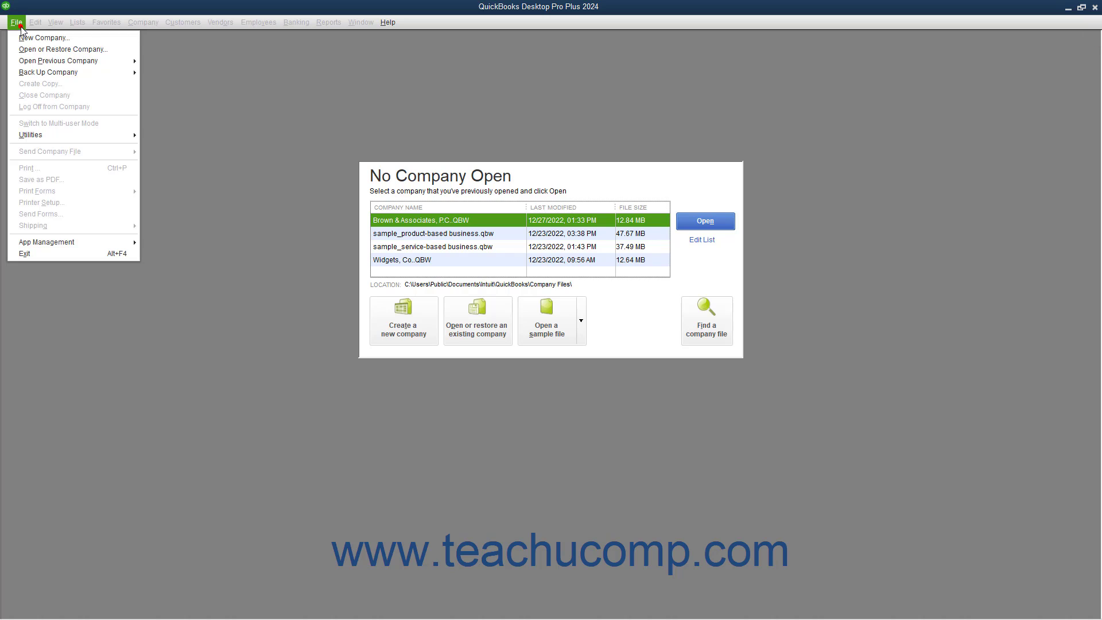
mouse_move(44, 38)
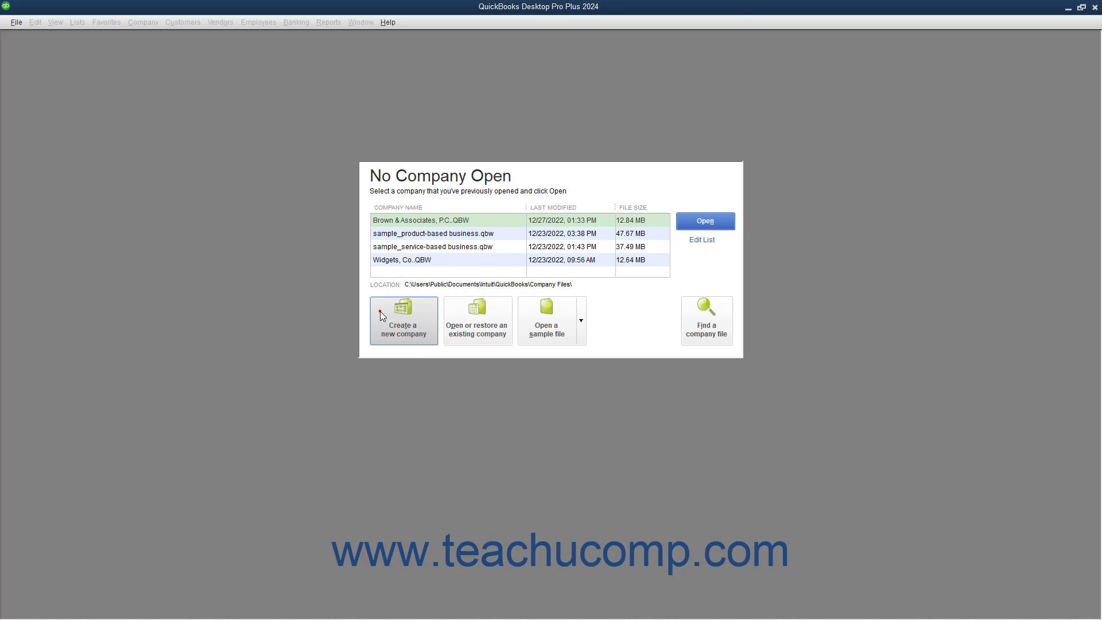
left_click(404, 320)
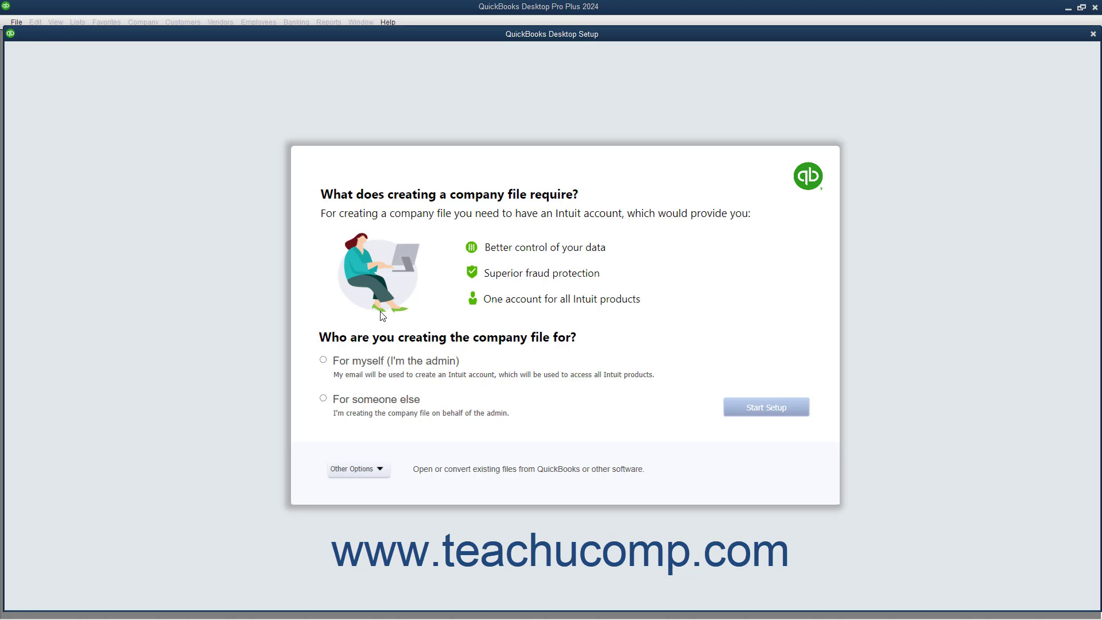
Step: Mark the file as For myself (I'm the admin), after briefly trying For someone else
left_click(323, 360)
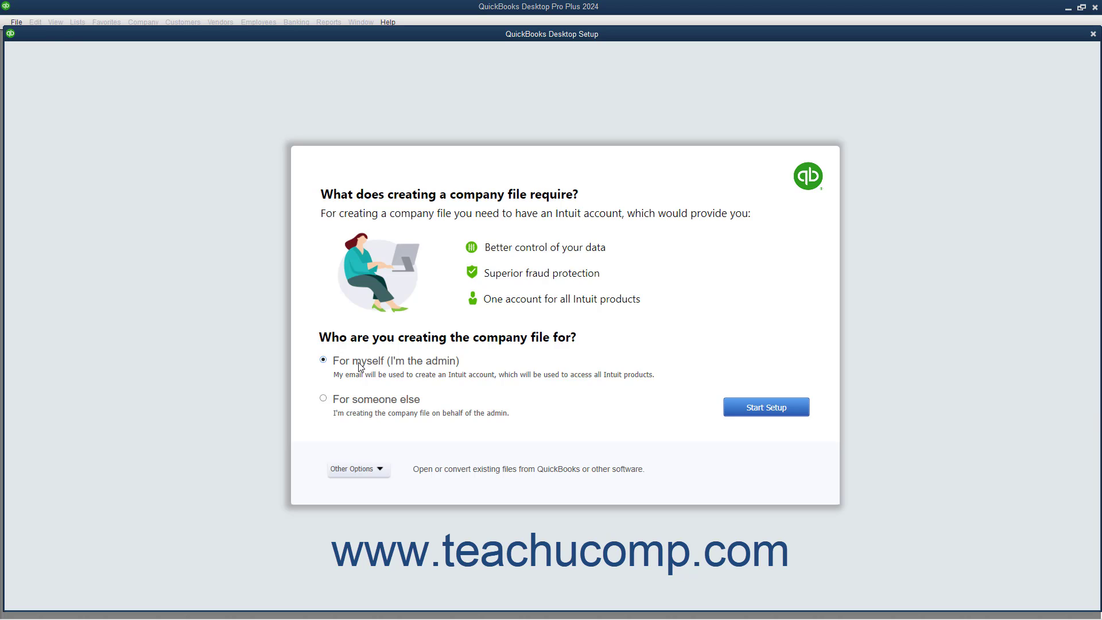
left_click(323, 398)
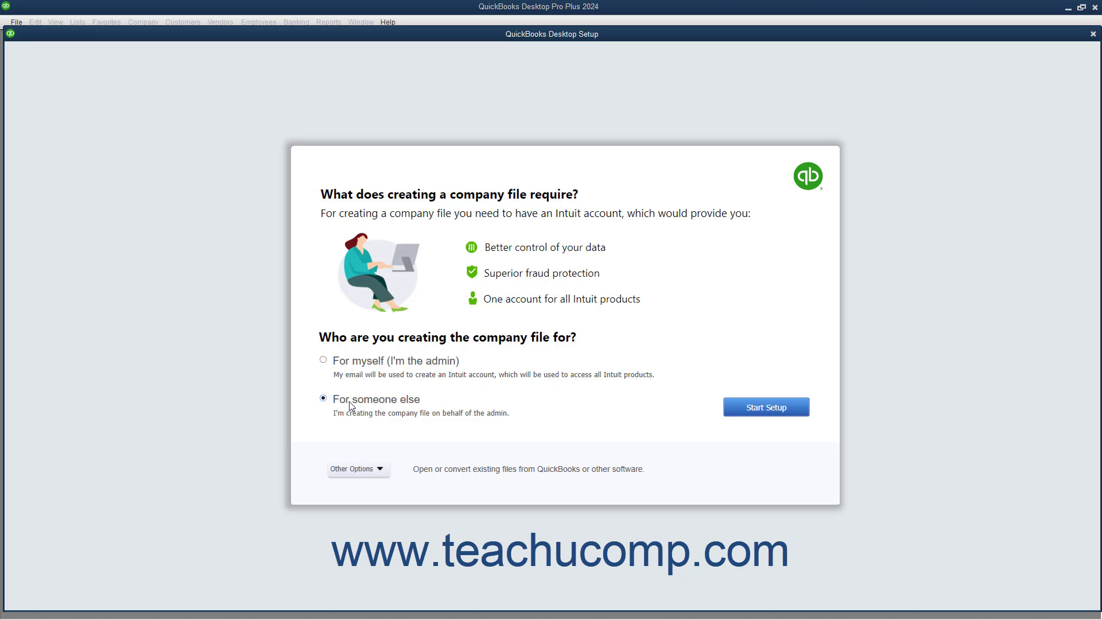
left_click(323, 360)
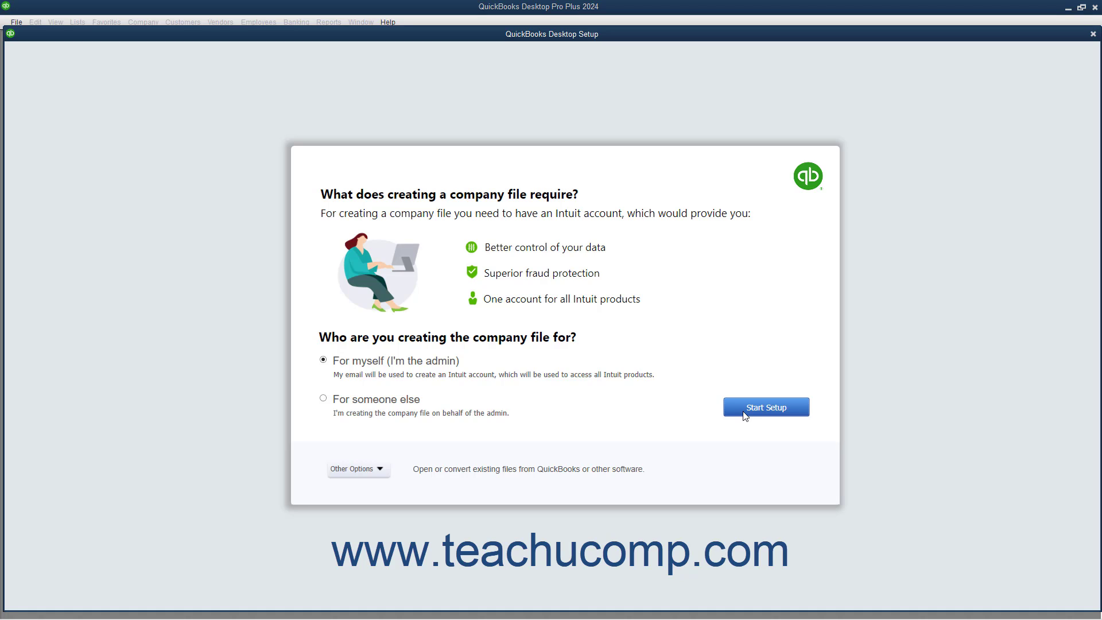
mouse_move(663, 407)
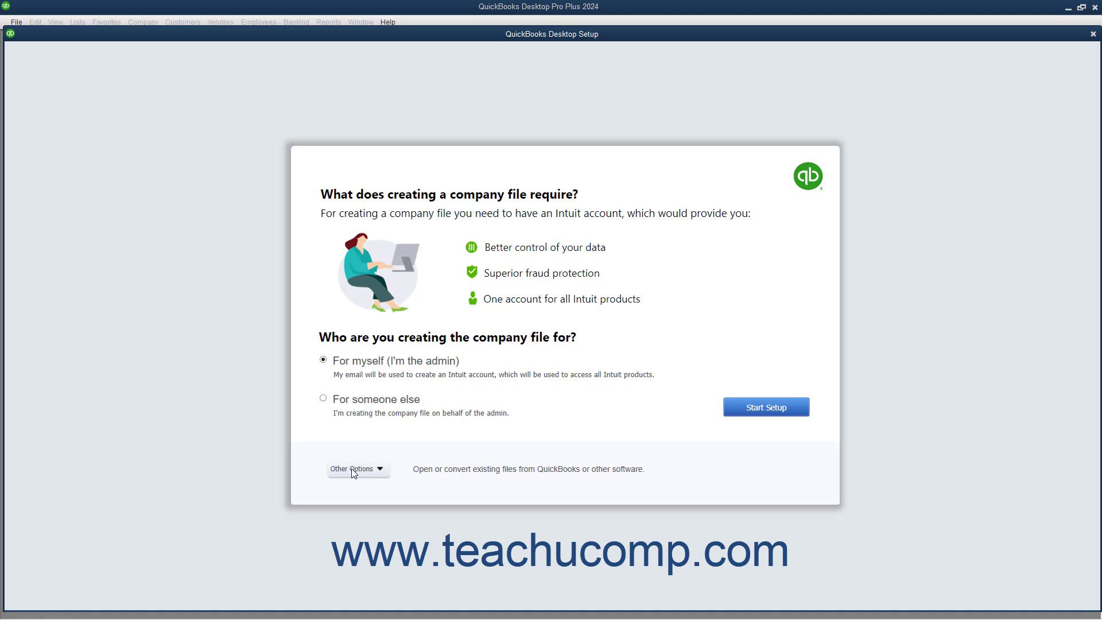
left_click(357, 469)
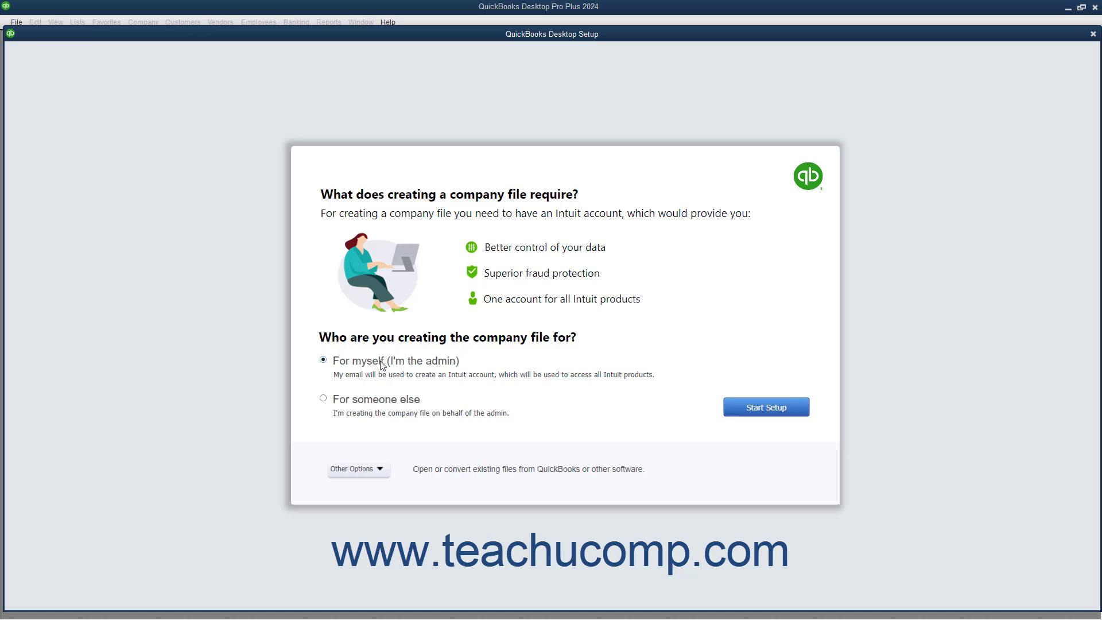
Step: Start setup, then select the Intuit User ID and Password fields and scroll the sign-in page
left_click(765, 407)
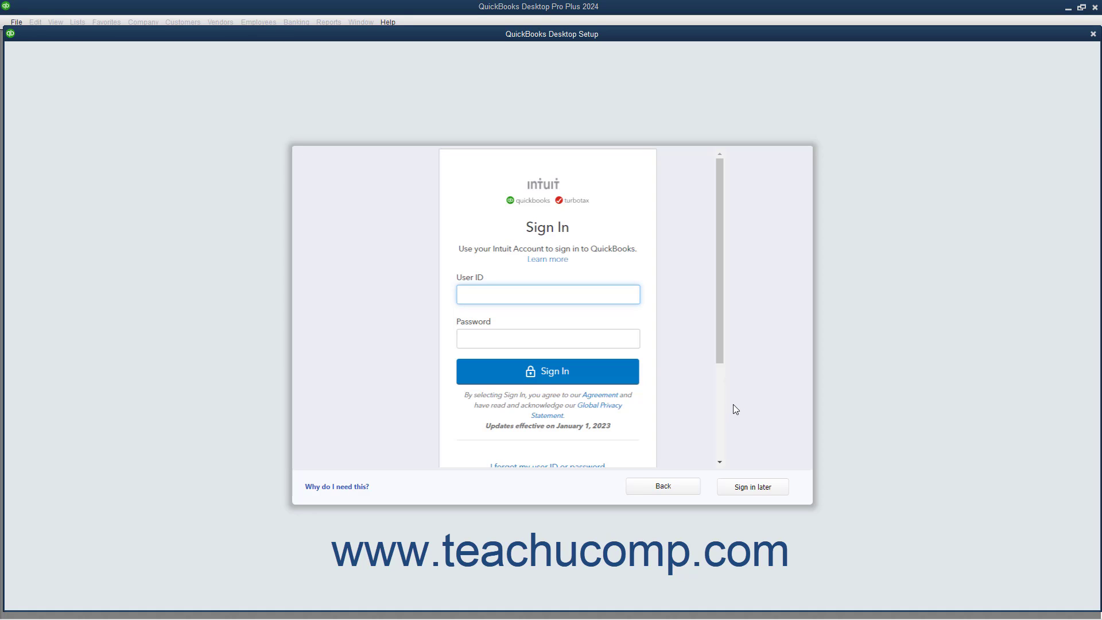
left_click(547, 294)
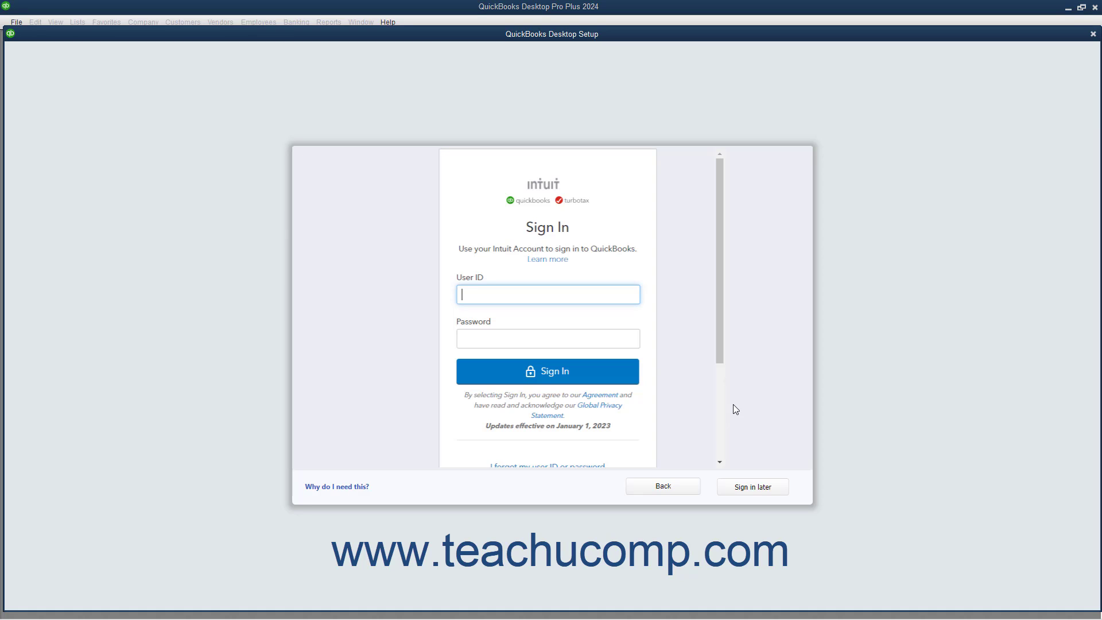
mouse_move(727, 409)
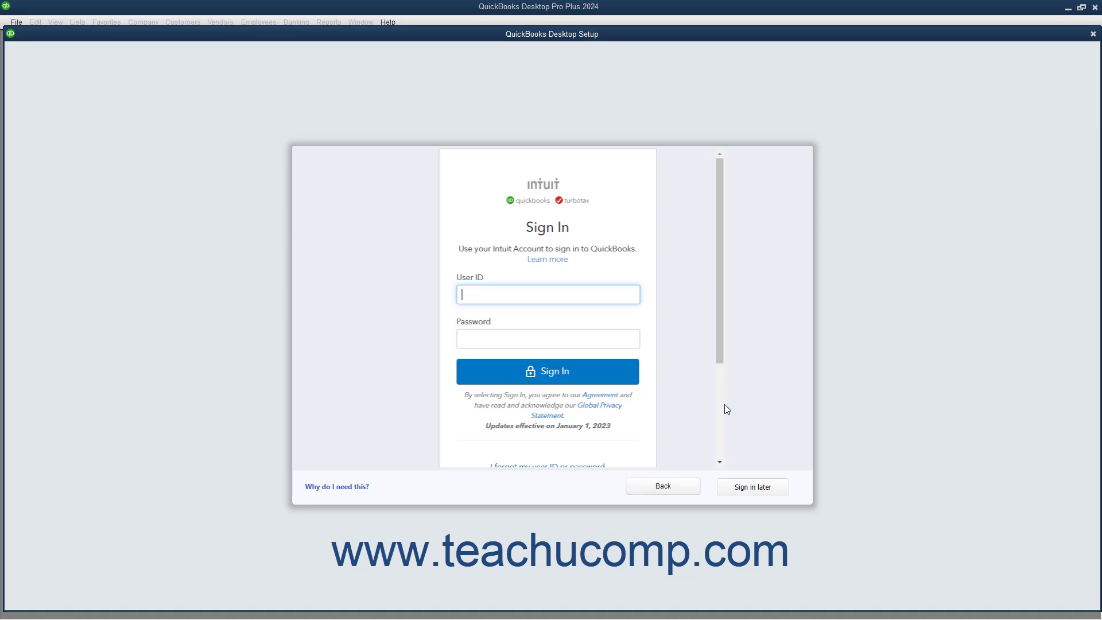
mouse_move(504, 295)
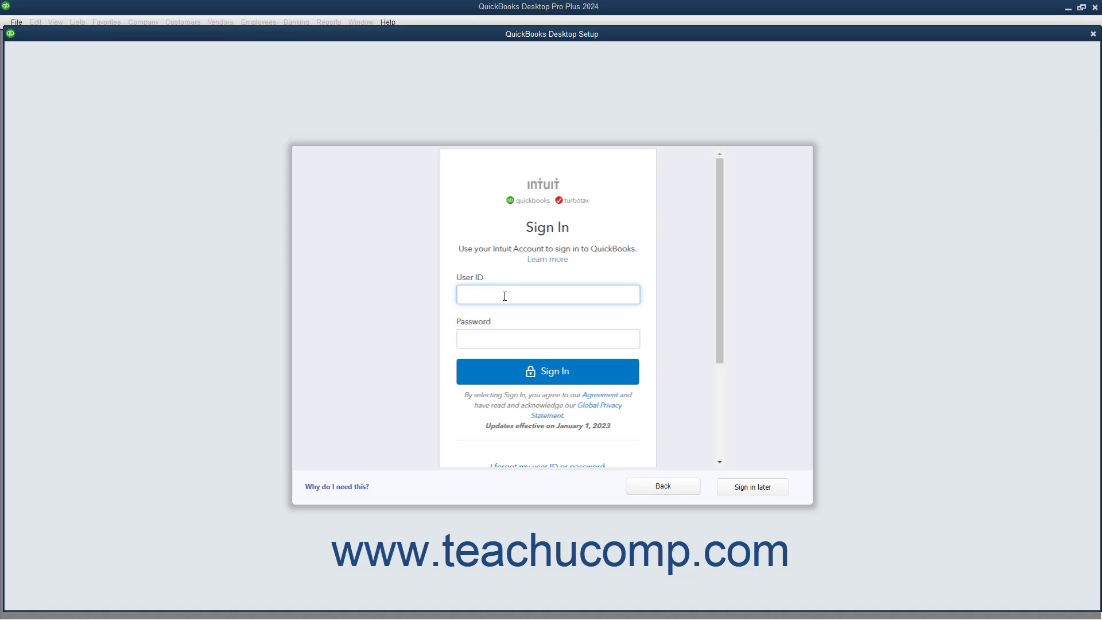
left_click(548, 338)
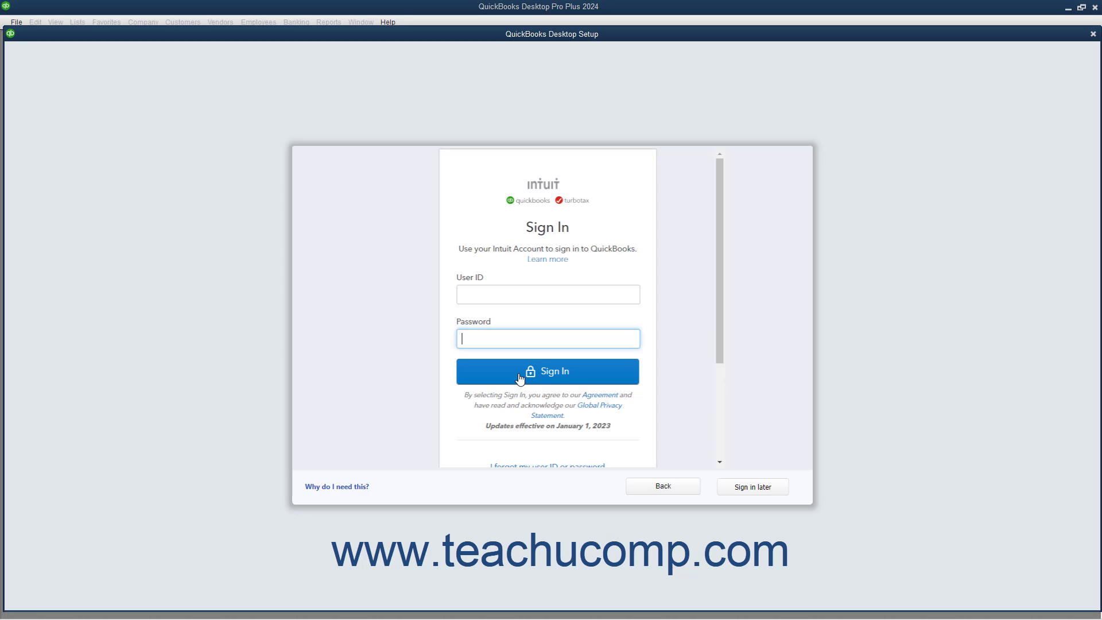
mouse_move(541, 382)
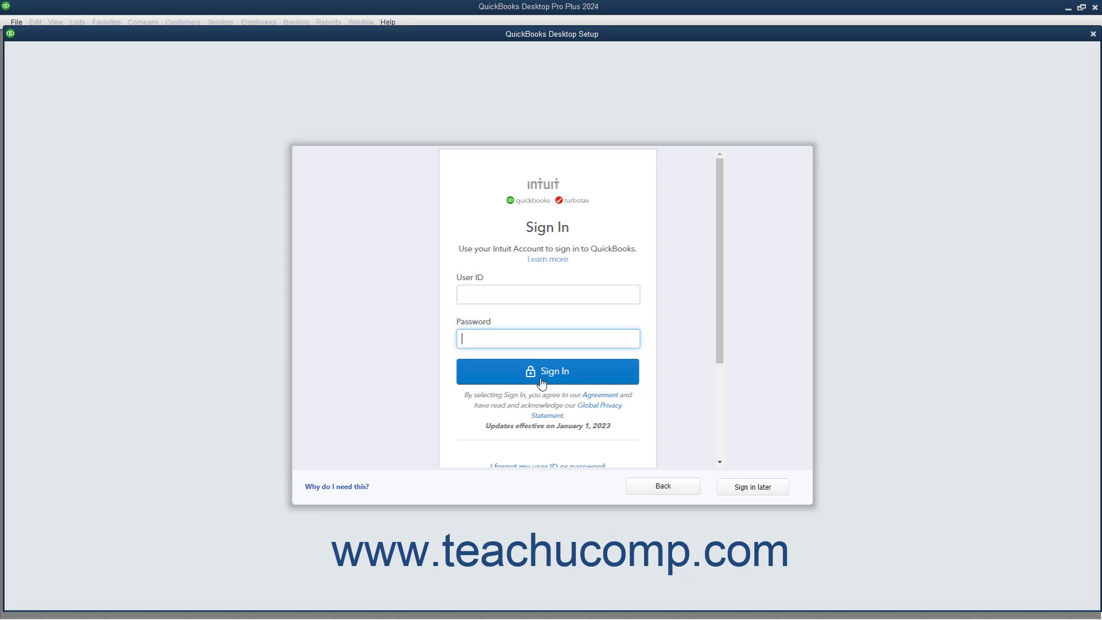
scroll("down", 3)
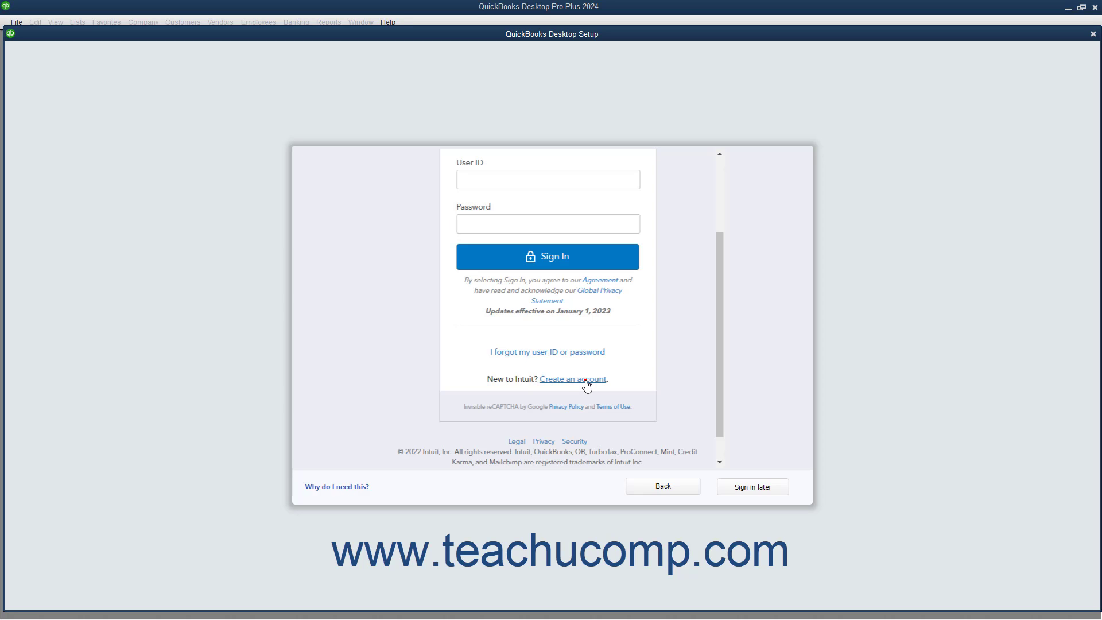
Step: Bring up the Create an Intuit account form and its password field requirements
left_click(573, 379)
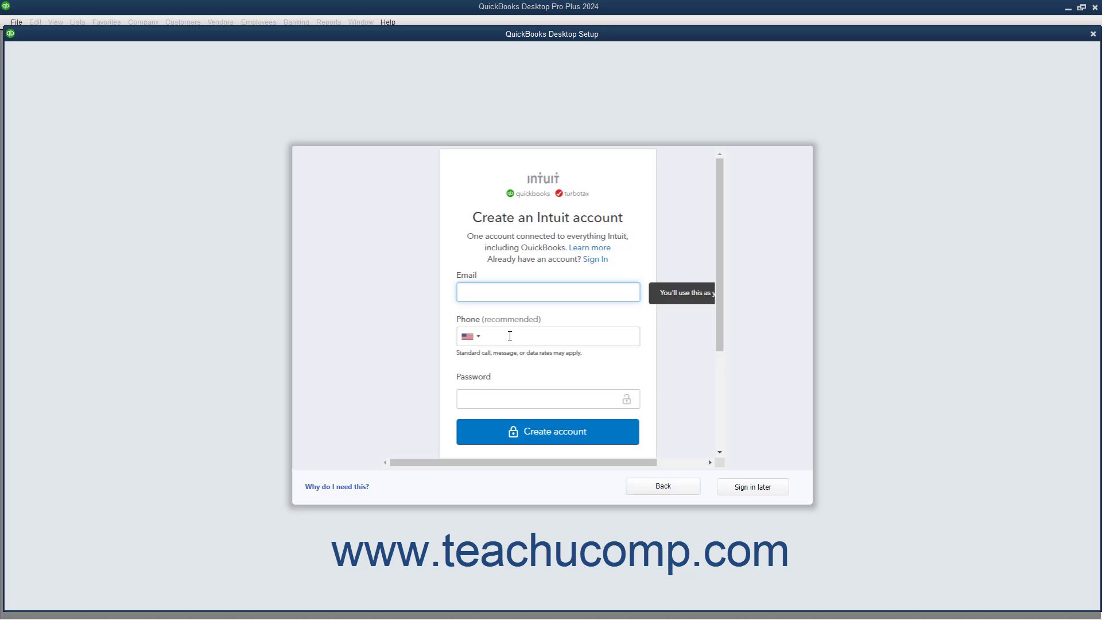
scroll("down", 3)
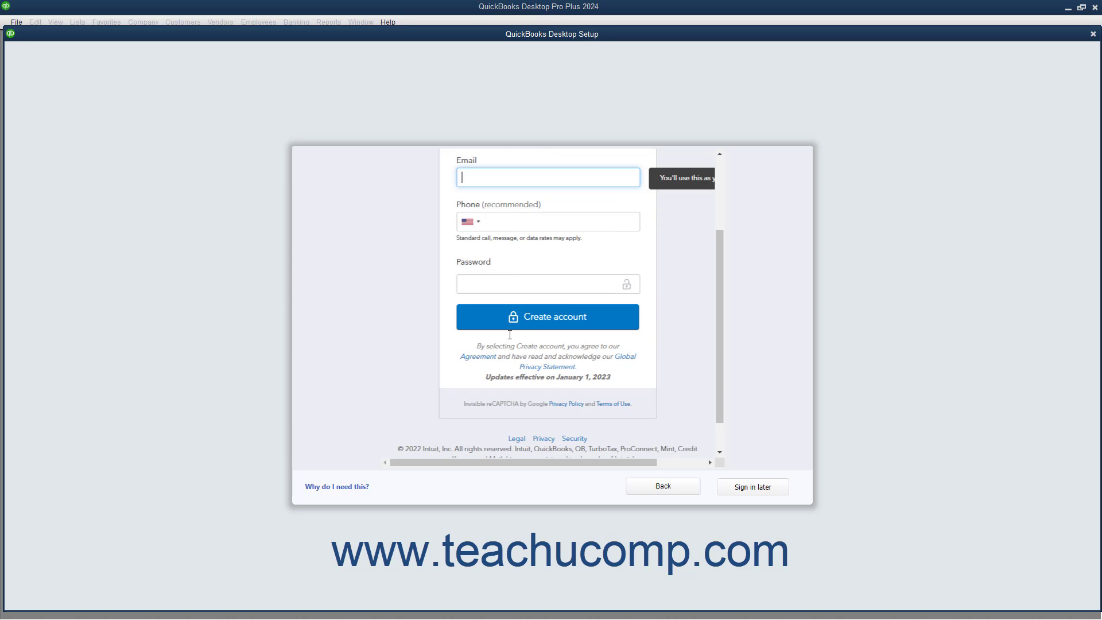
left_click(547, 285)
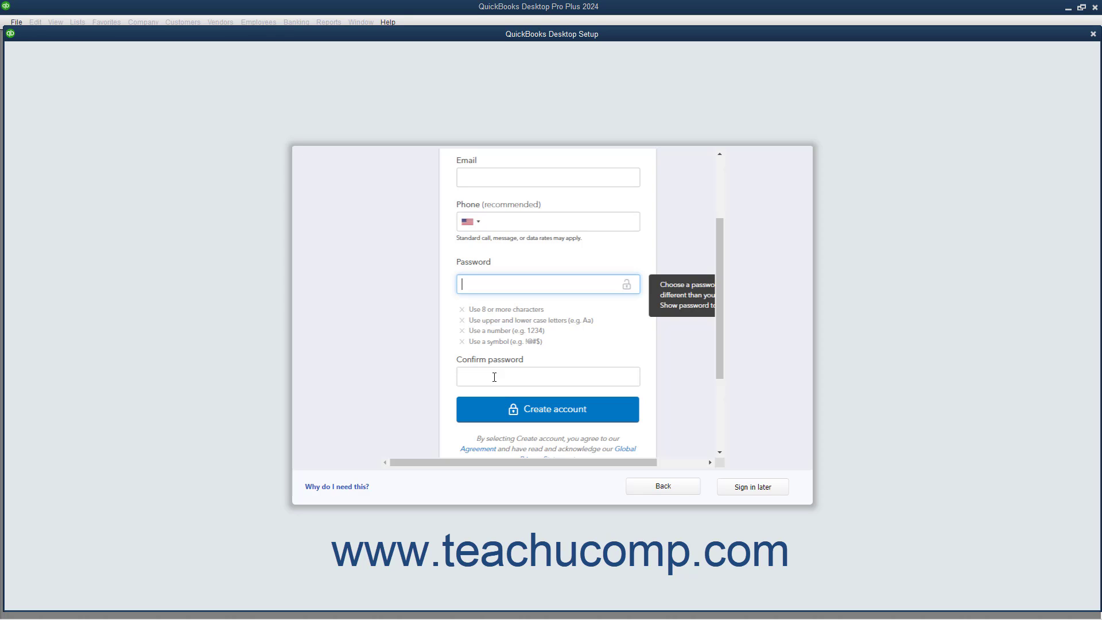
mouse_move(519, 416)
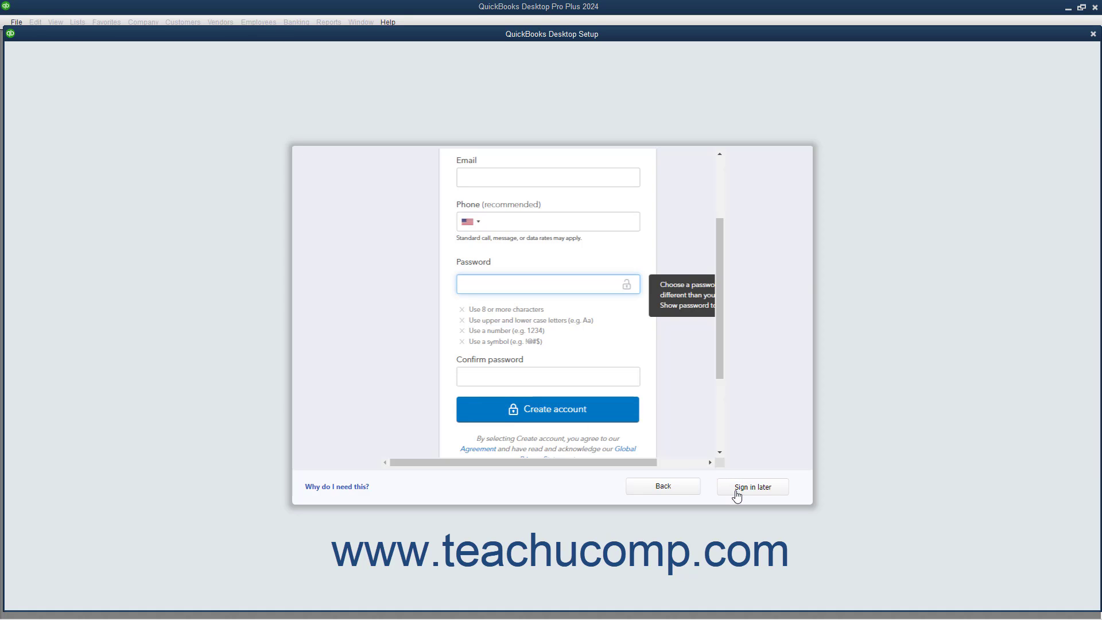
Step: Choose Sign in later, then mark the file as For someone else
left_click(547, 284)
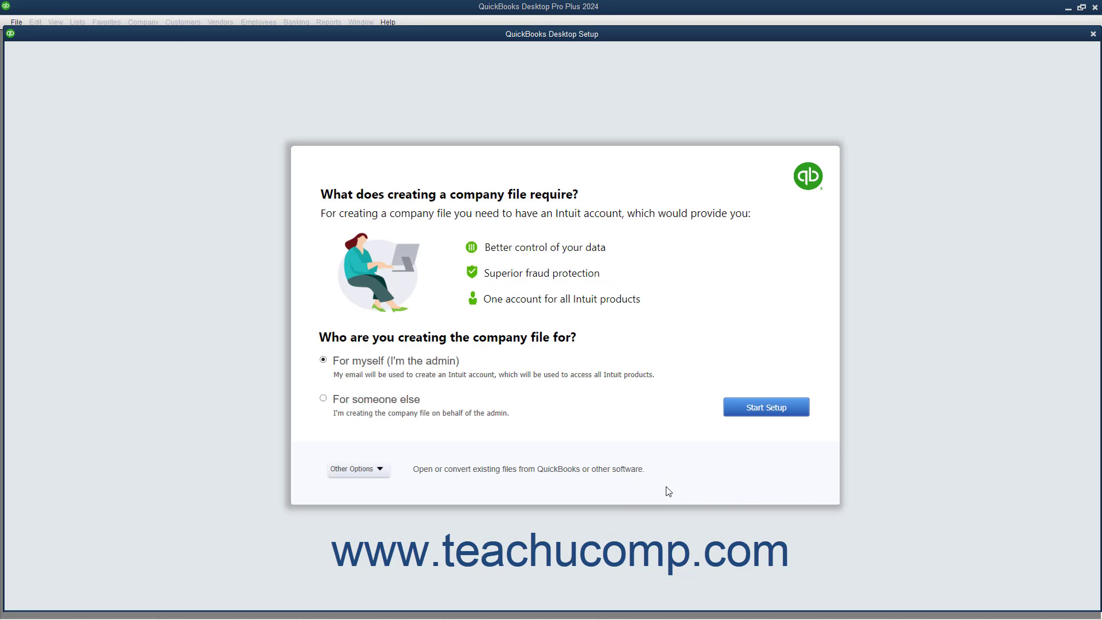
mouse_move(323, 398)
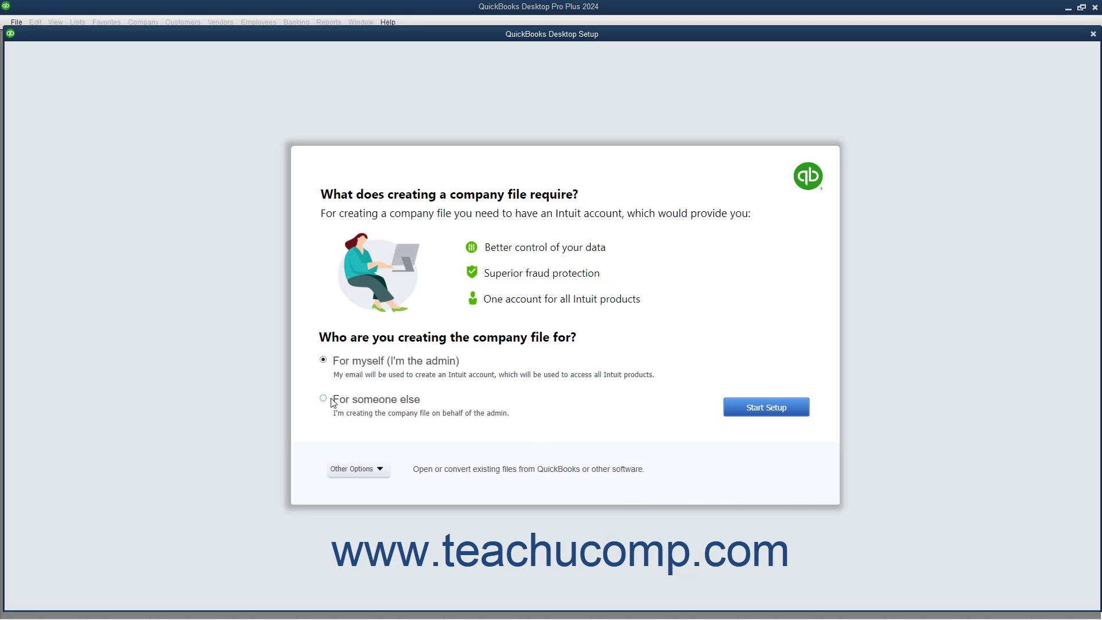
left_click(323, 399)
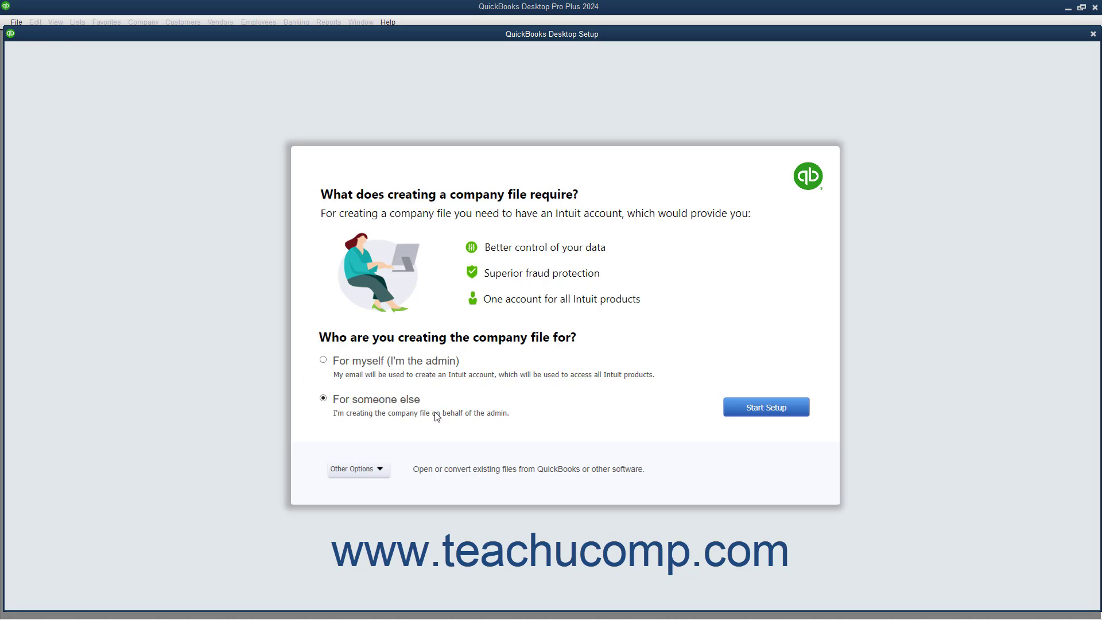
Step: Launch setup for the someone-else company file to reach the business details form
left_click(765, 407)
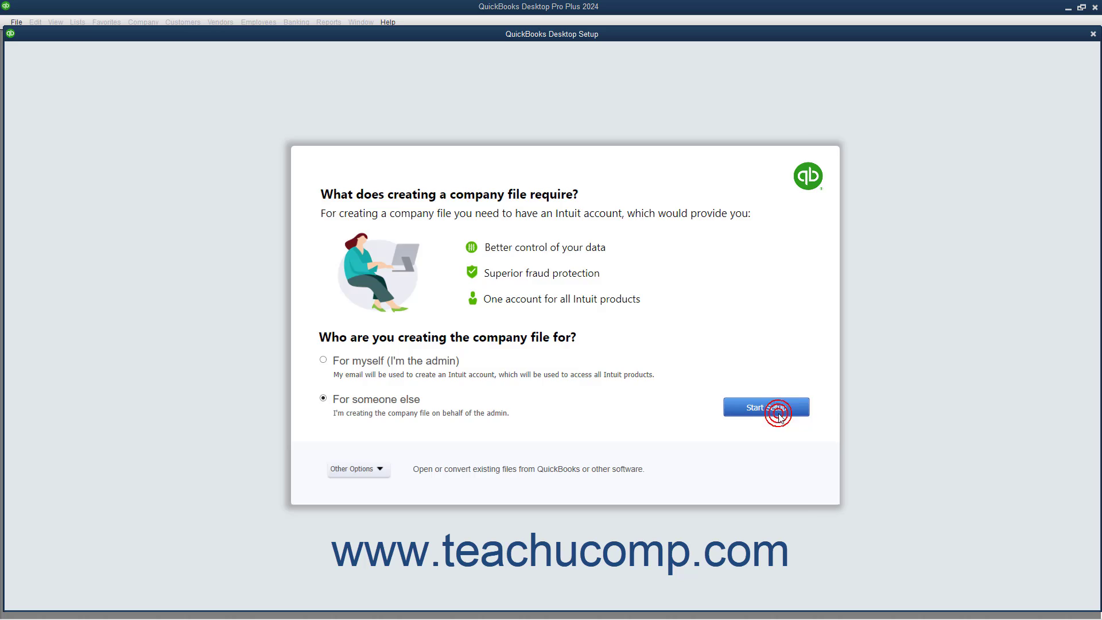
left_click(766, 407)
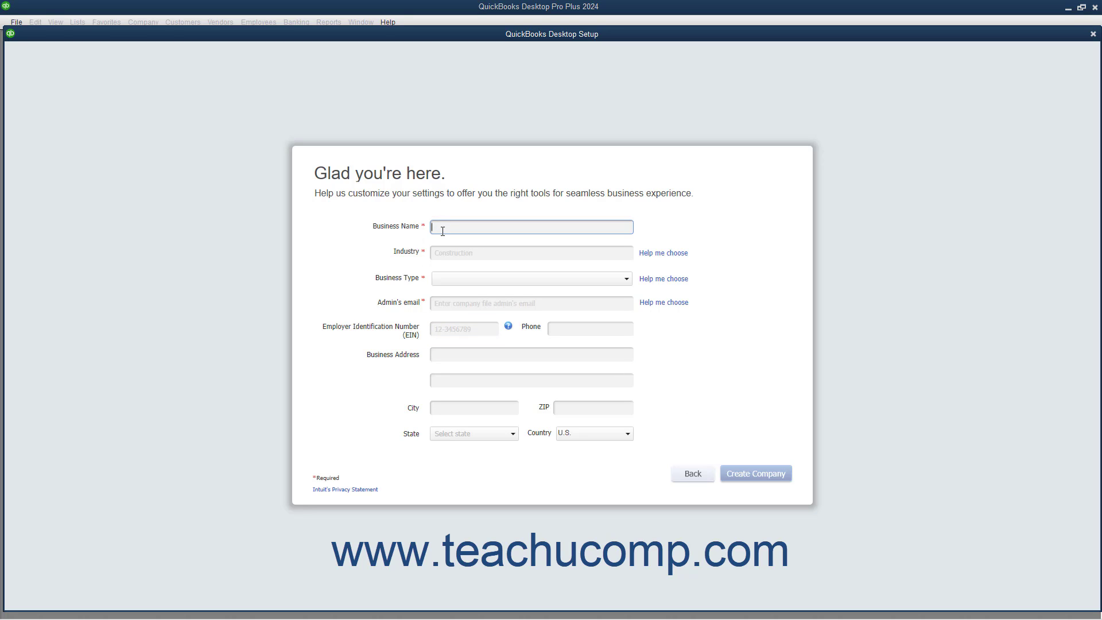
Step: Enter 'Simple Samples' as the business name and open Help me choose for Industry
type("Simple Samples")
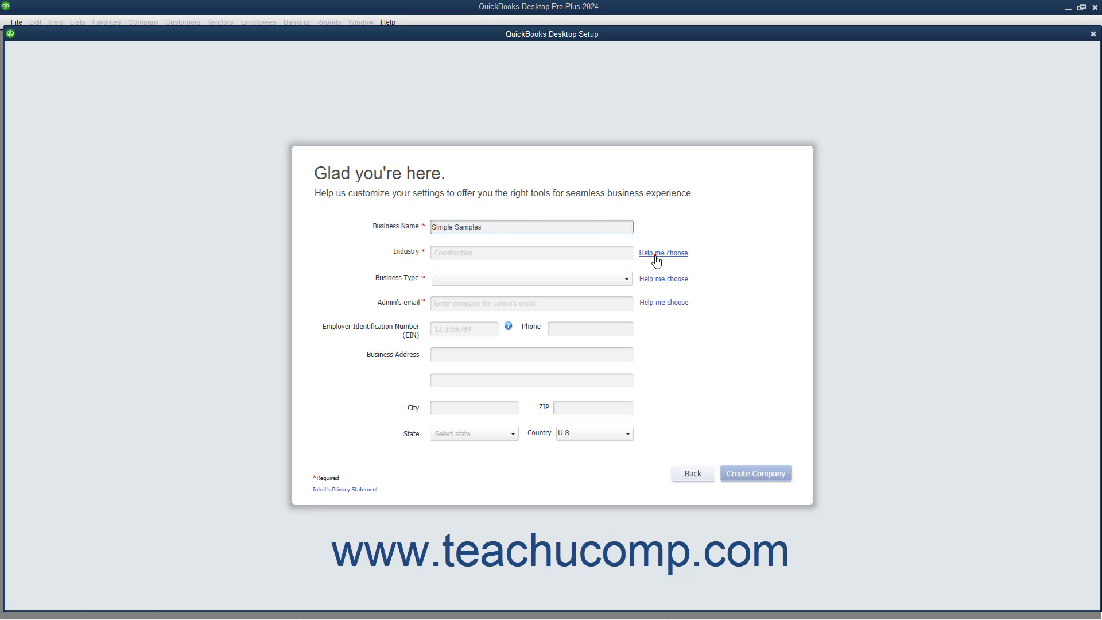
left_click(661, 253)
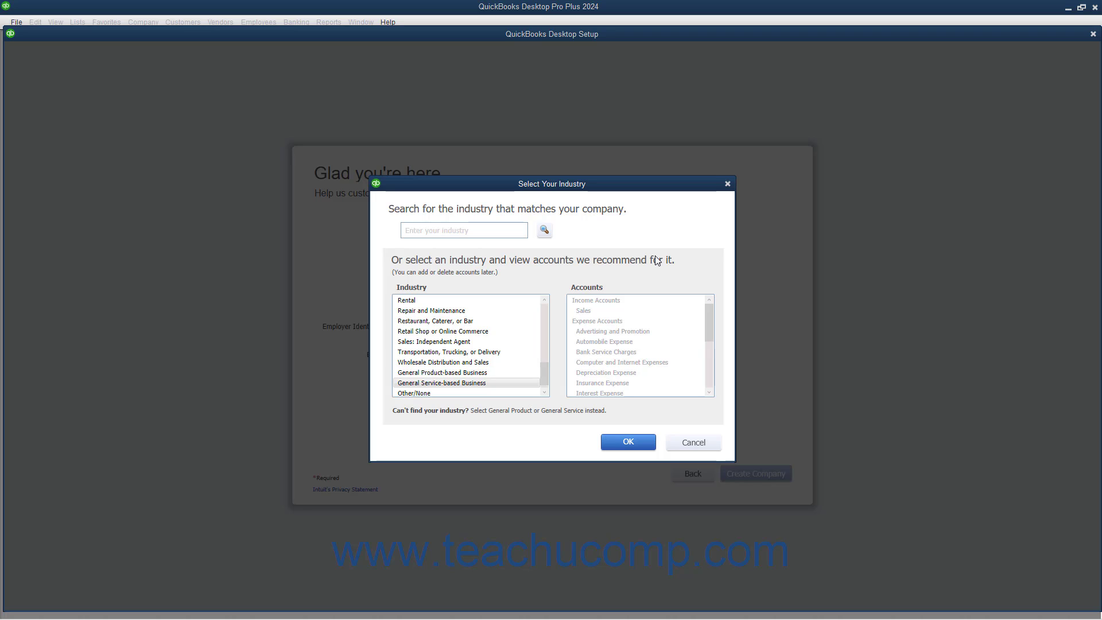
Step: Pick General Product-based Business in Select Your Industry and confirm with OK
left_click(442, 331)
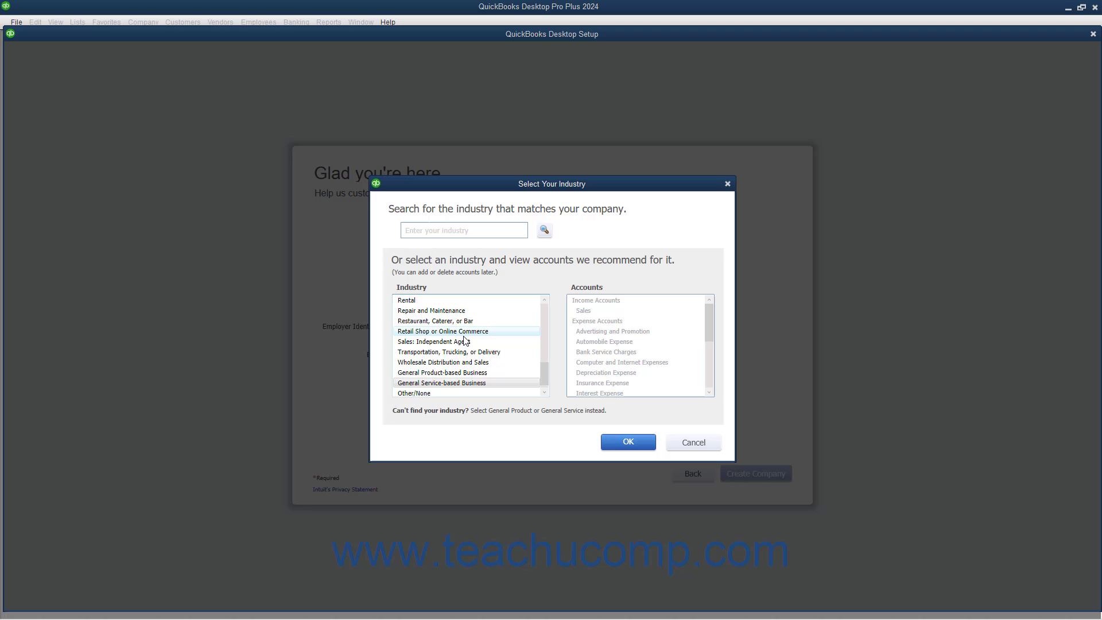
scroll("down", 3)
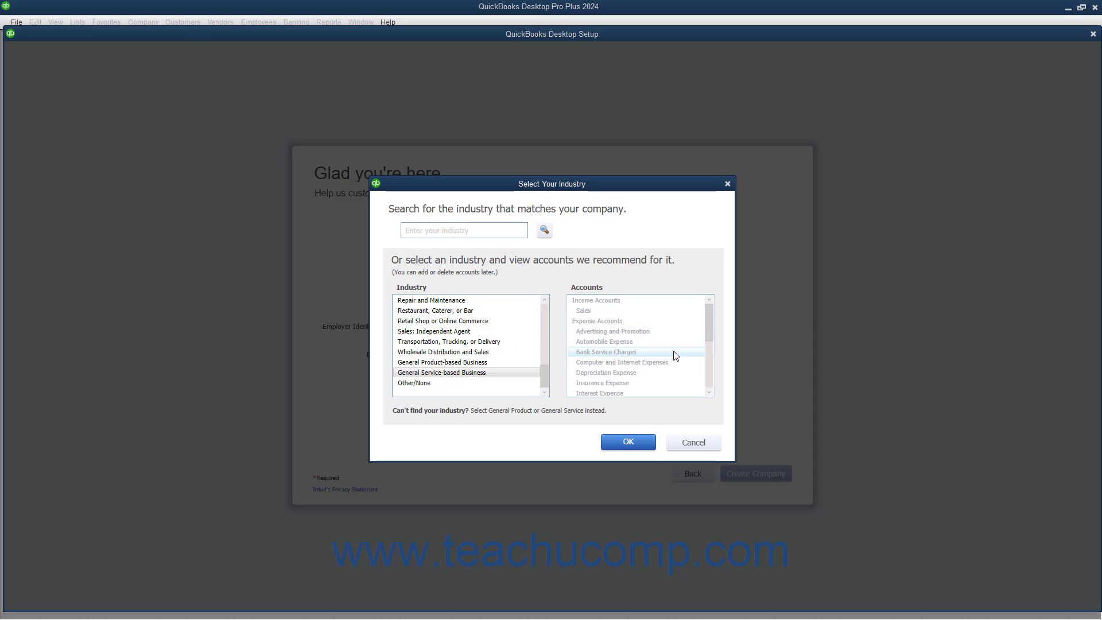
scroll("down", 3)
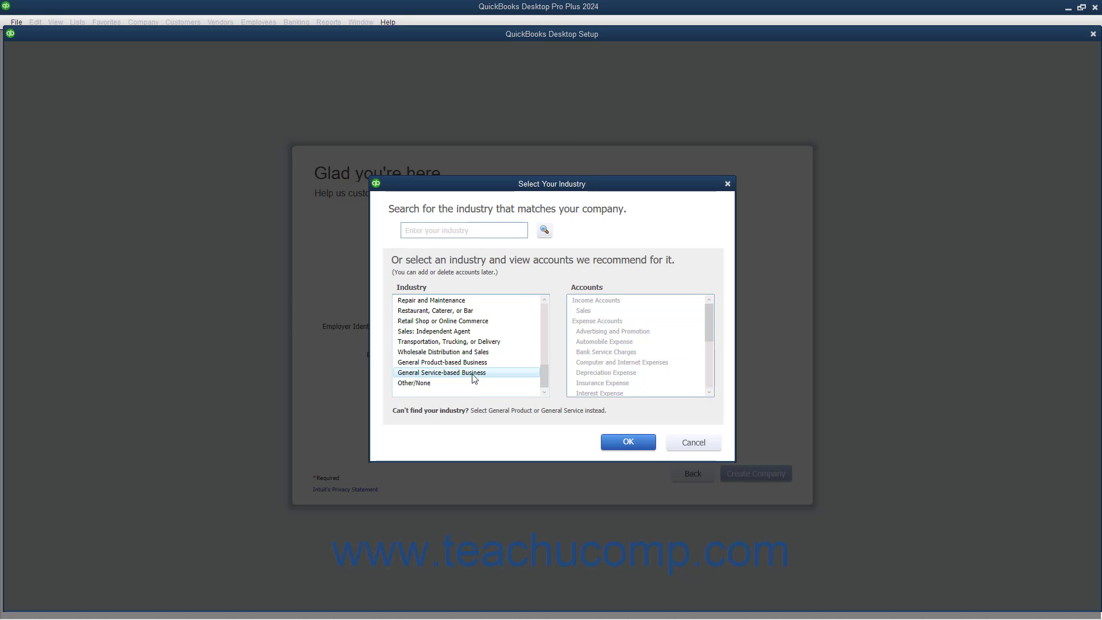
left_click(442, 362)
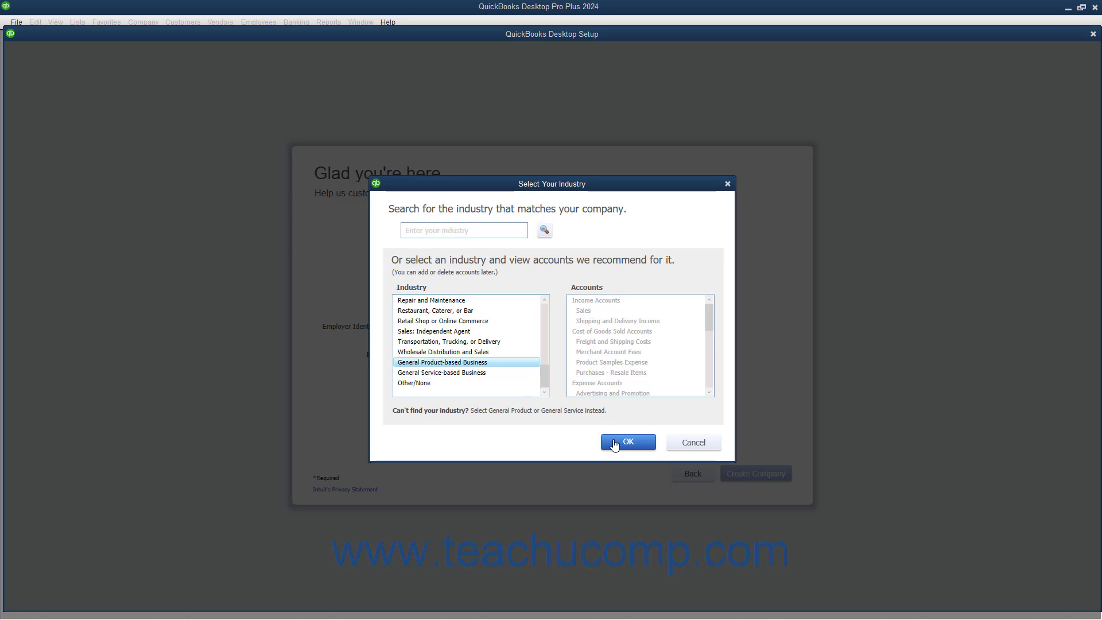
left_click(626, 442)
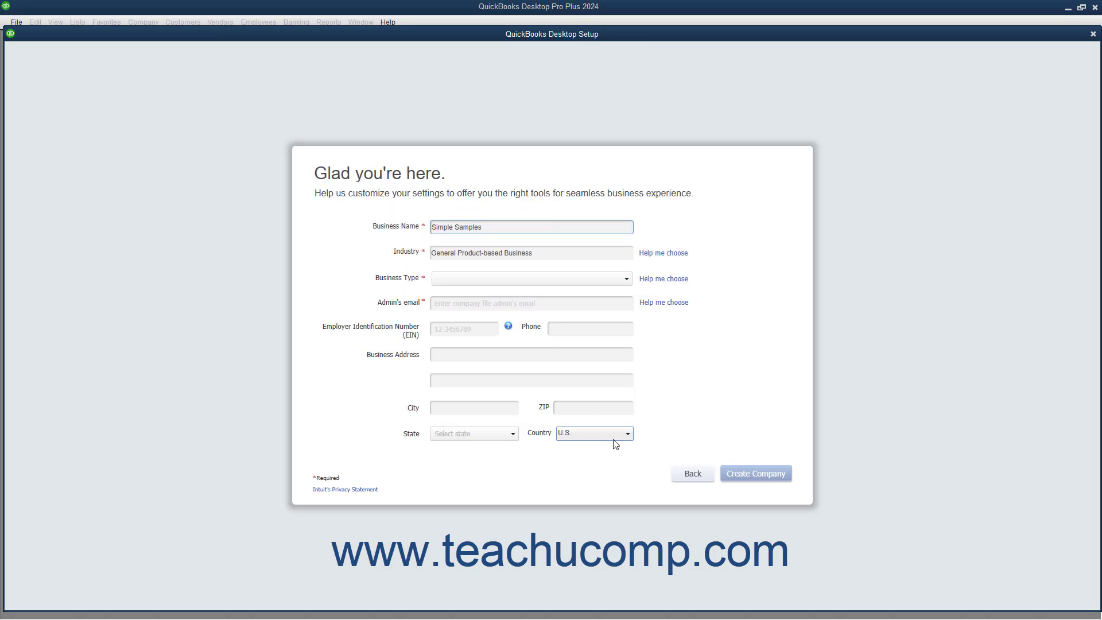
Step: Choose Sole Proprietorship from the Business Type dropdown
left_click(530, 278)
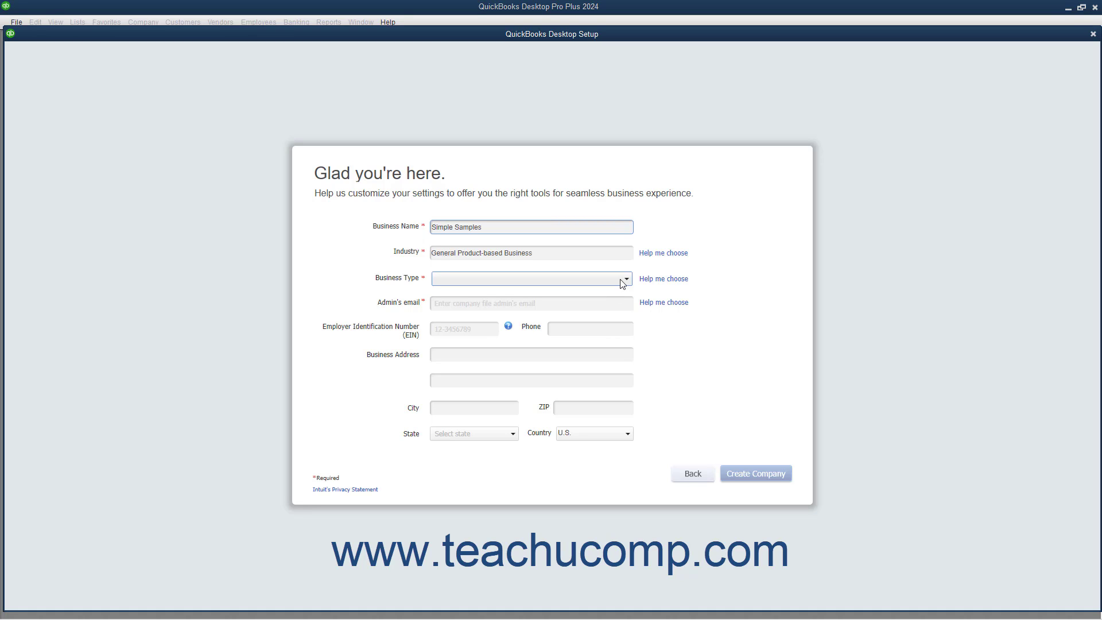
left_click(624, 278)
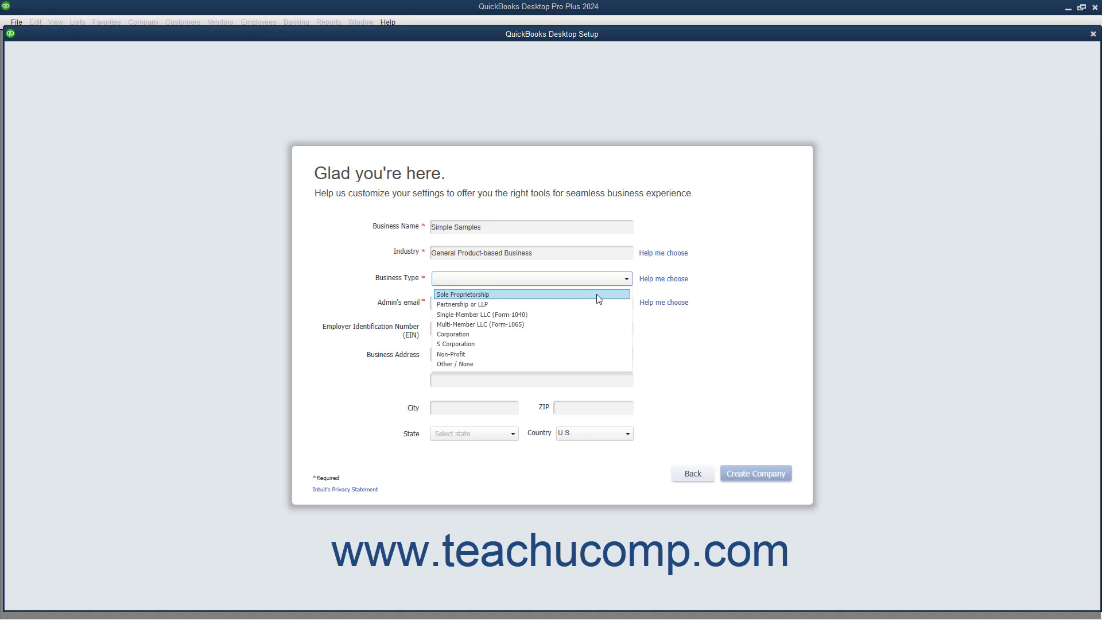
left_click(463, 294)
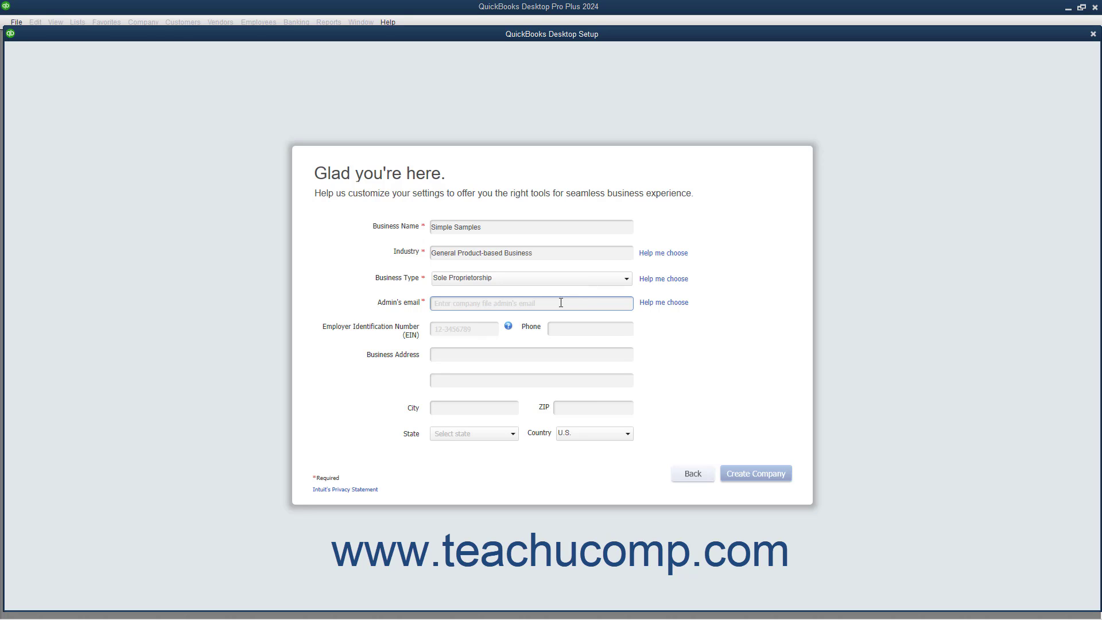
left_click(530, 303)
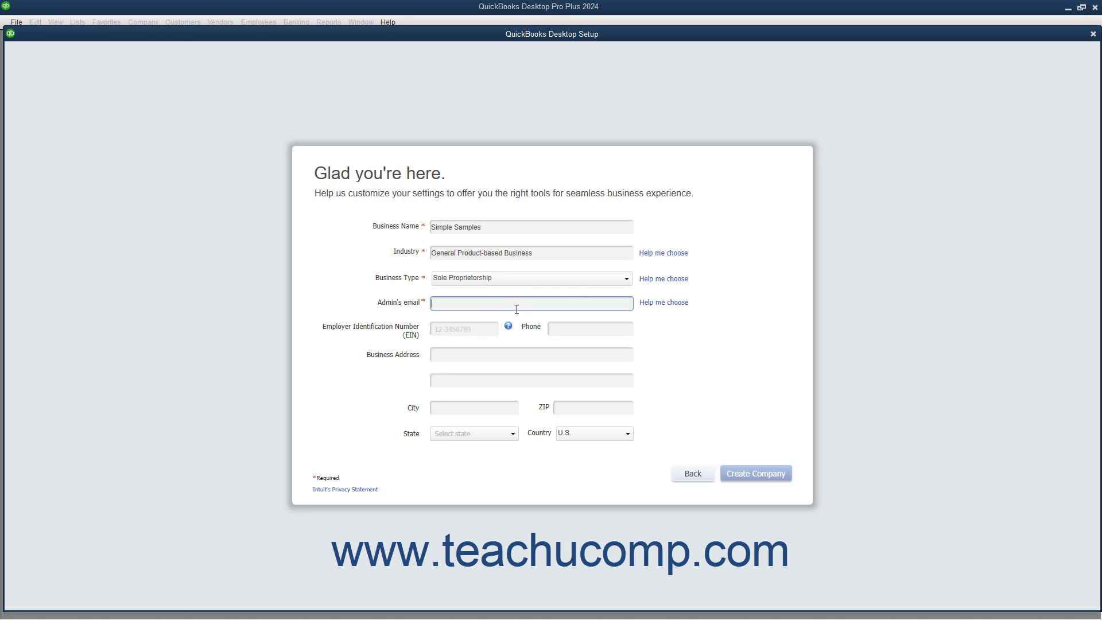
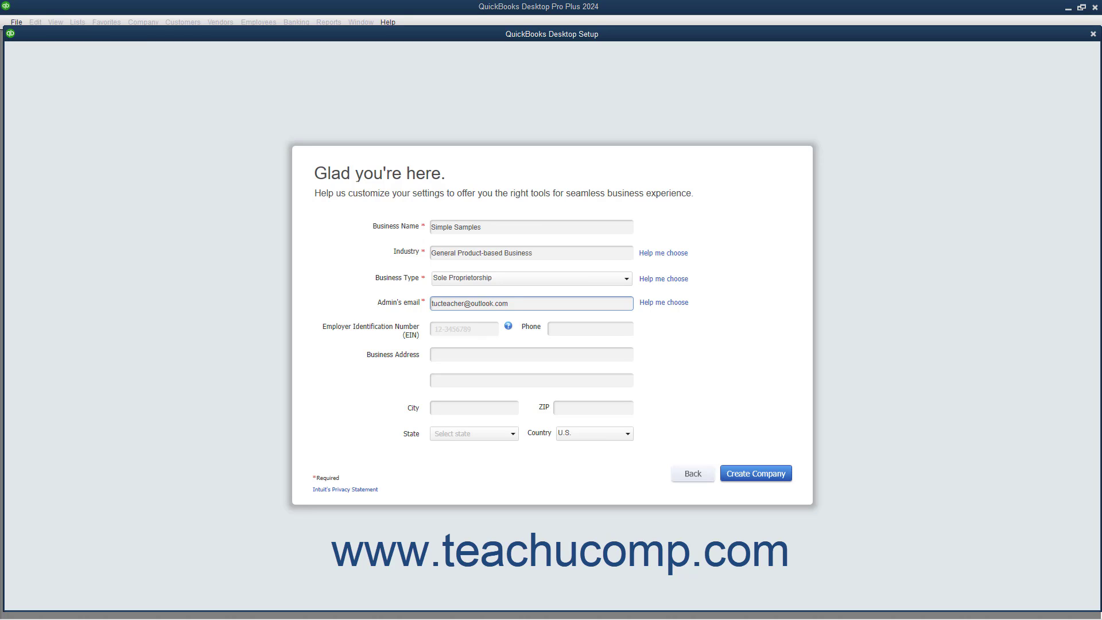
mouse_move(508, 300)
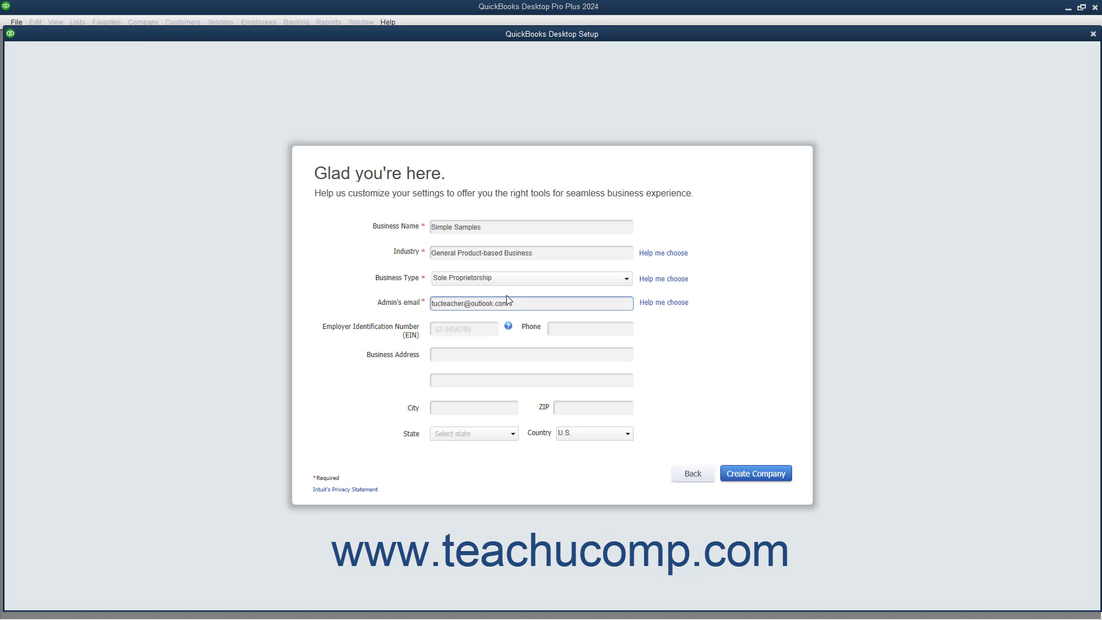
left_click(463, 328)
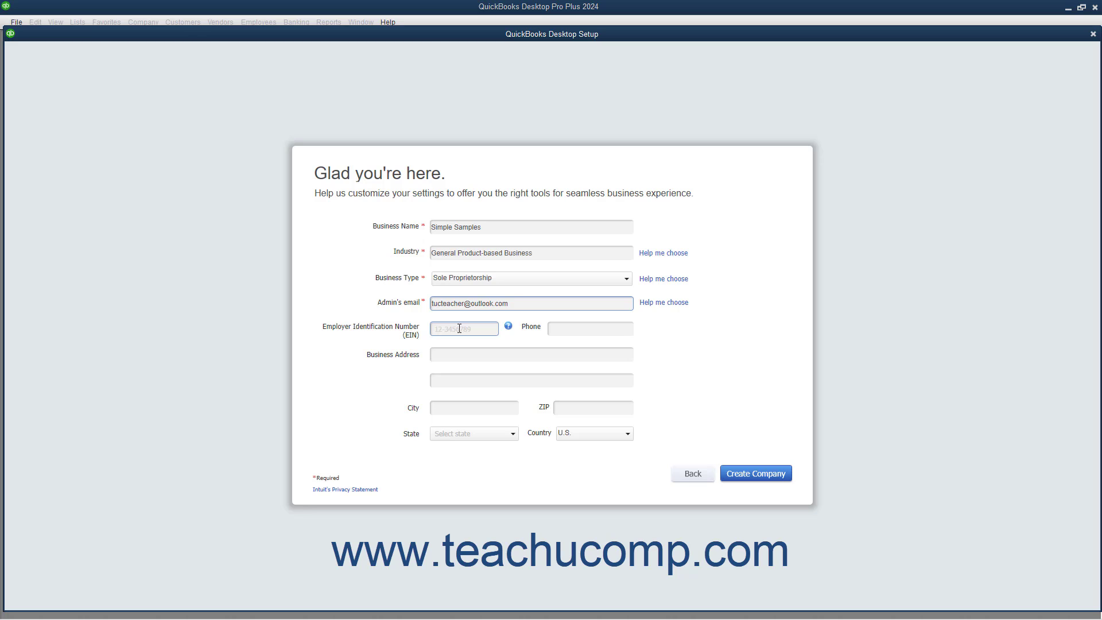
left_click(463, 329)
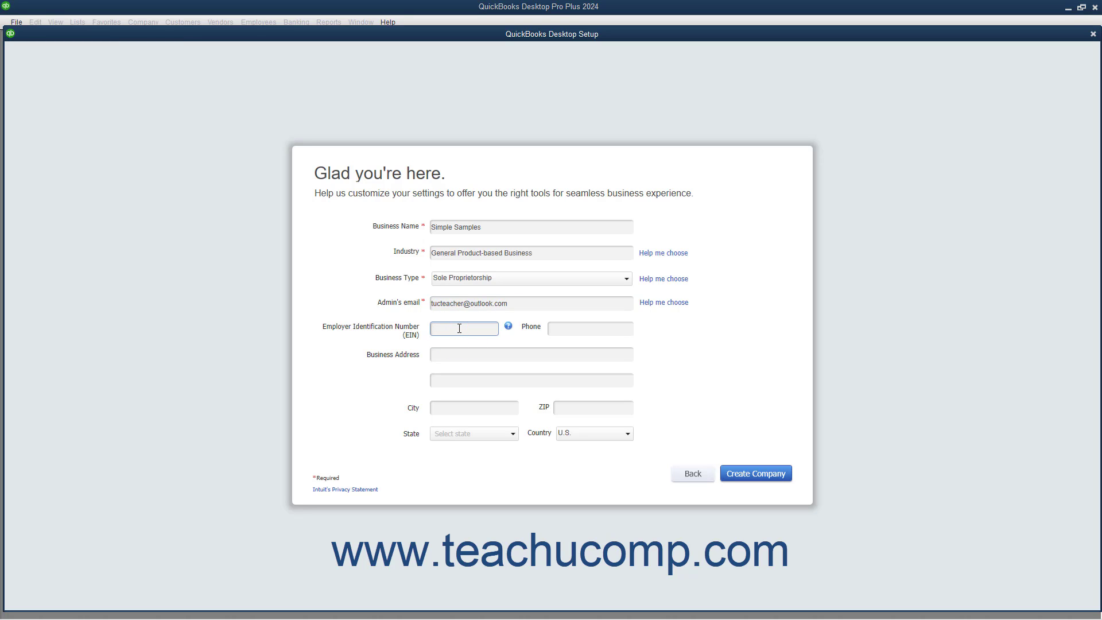
left_click(590, 328)
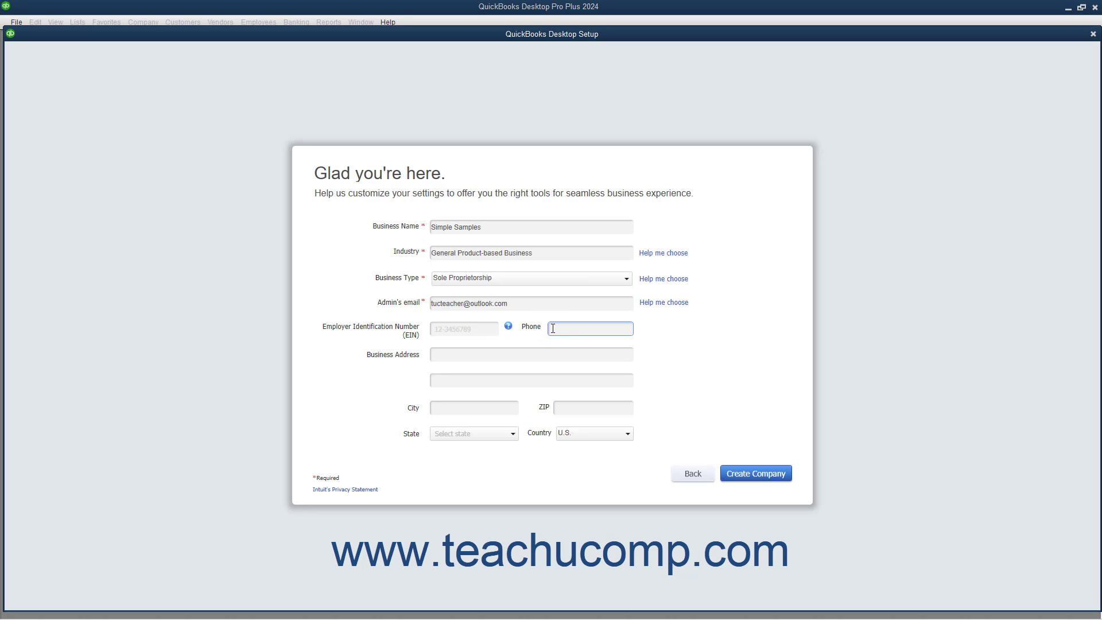
left_click(530, 354)
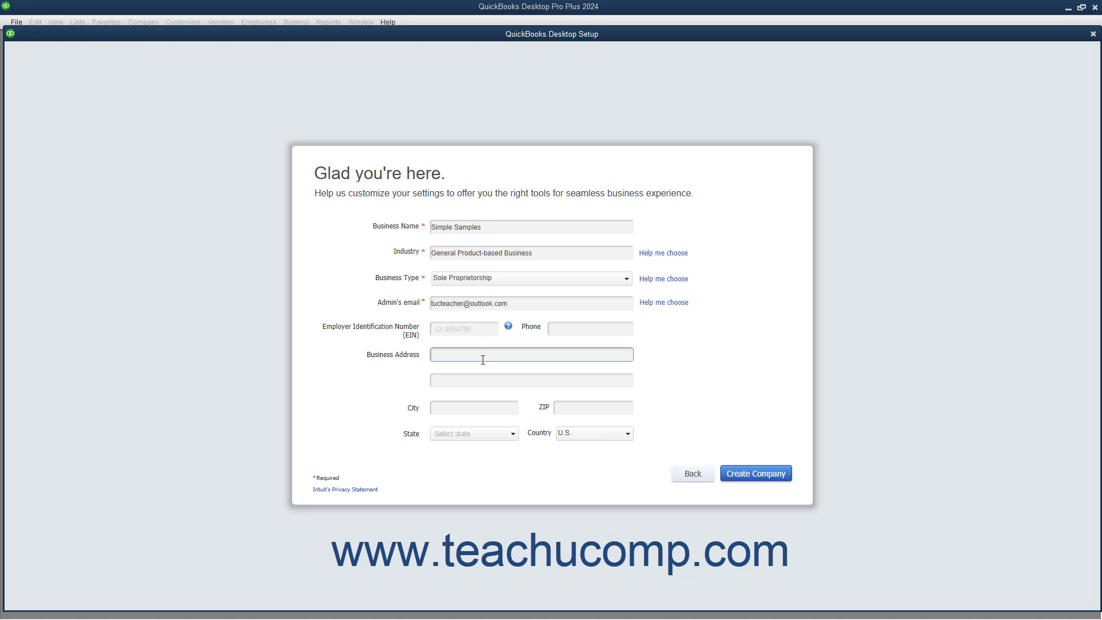
mouse_move(458, 420)
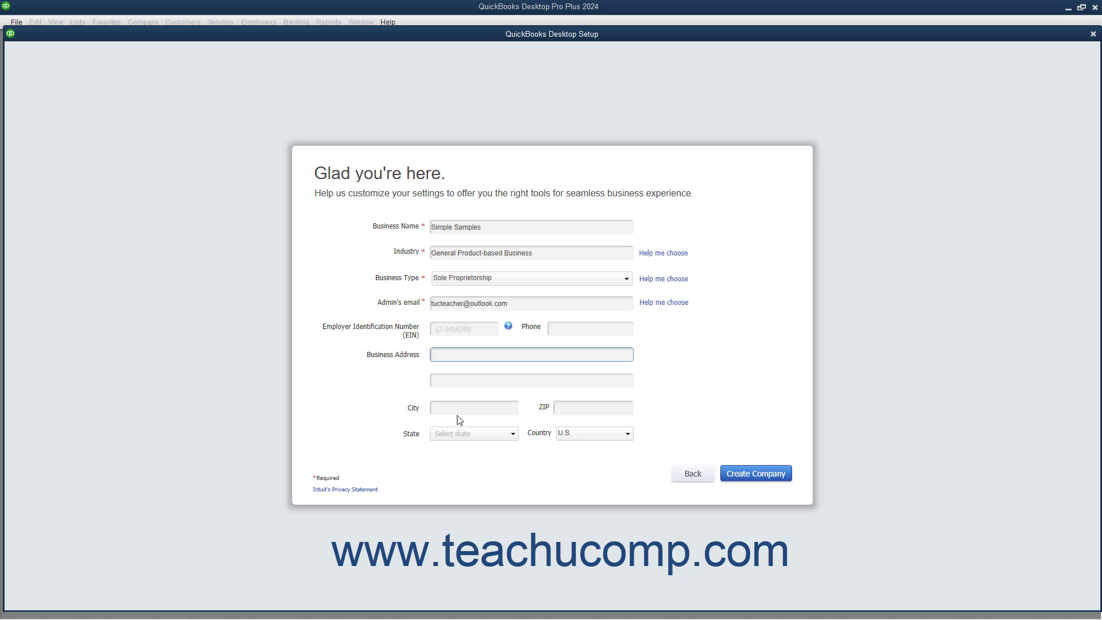
left_click(593, 407)
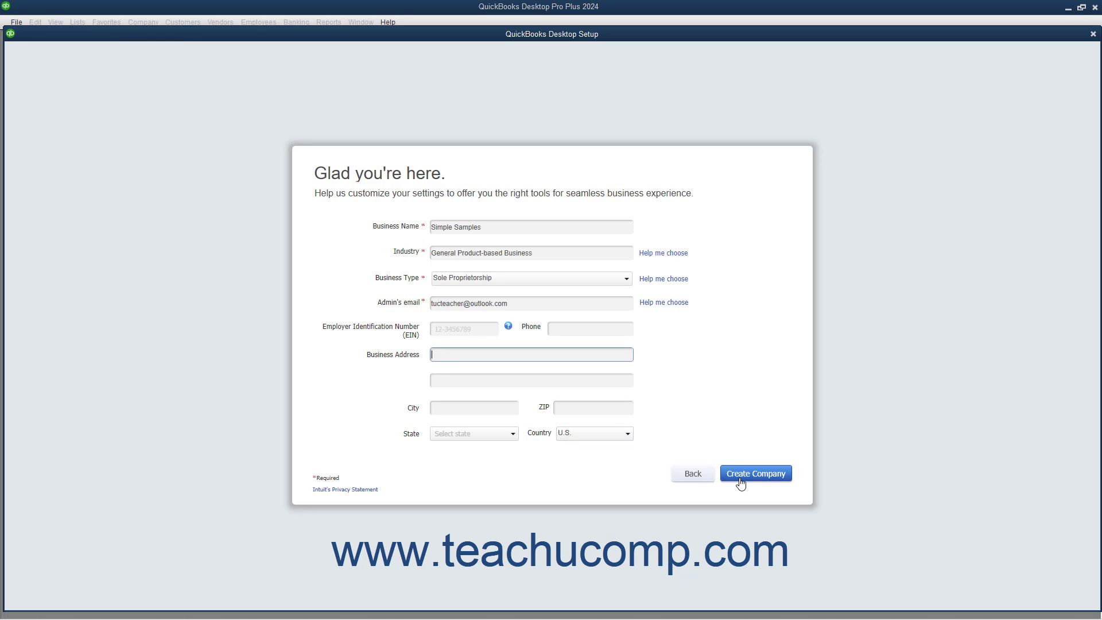
Step: Create the Simple Samples company file from the entered details
left_click(755, 473)
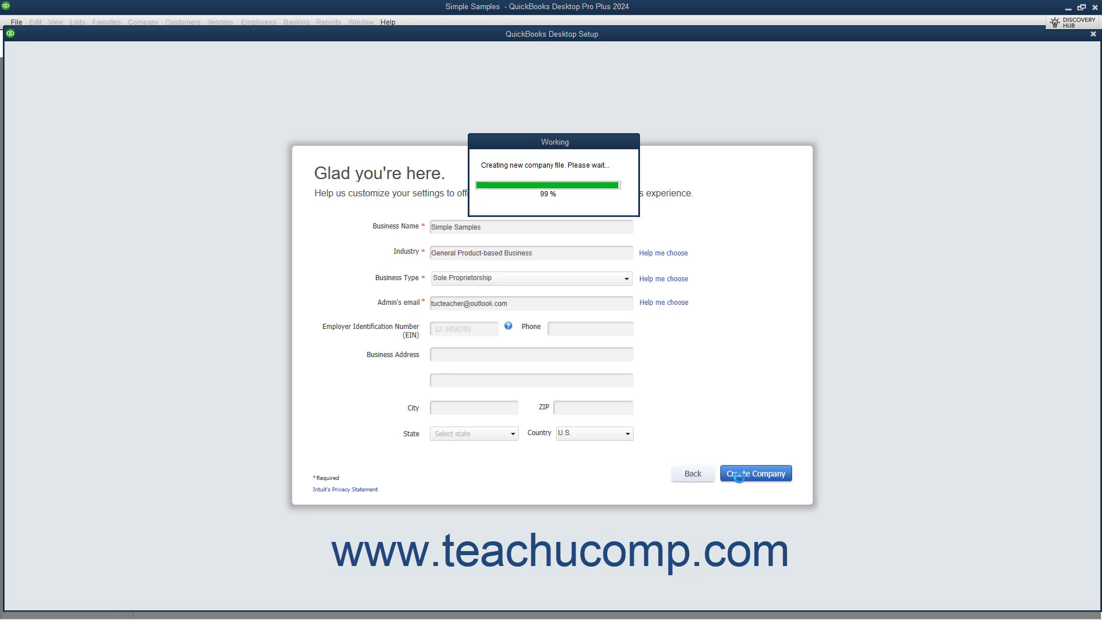
Step: Open Simple Samples to its Home page and stop the tax kits offer reappearing
left_click(756, 473)
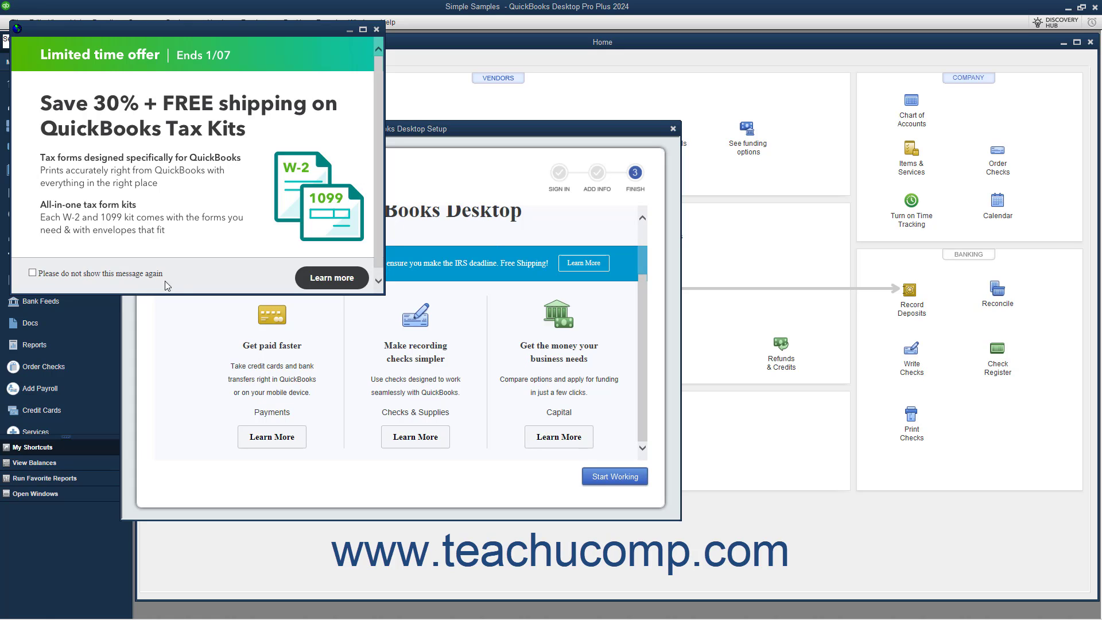
left_click(32, 273)
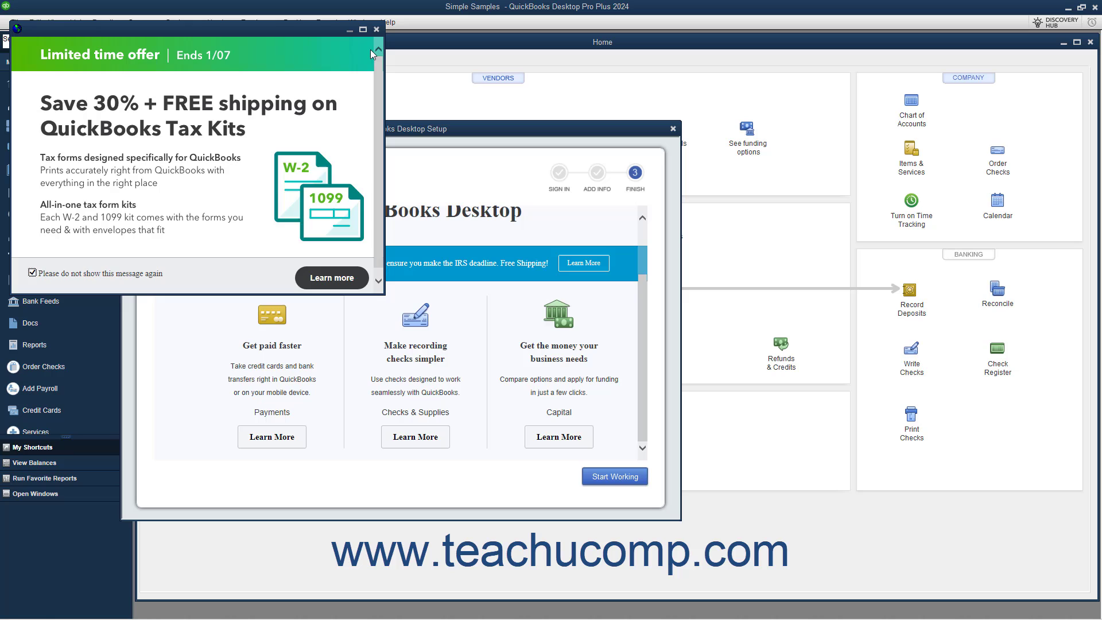